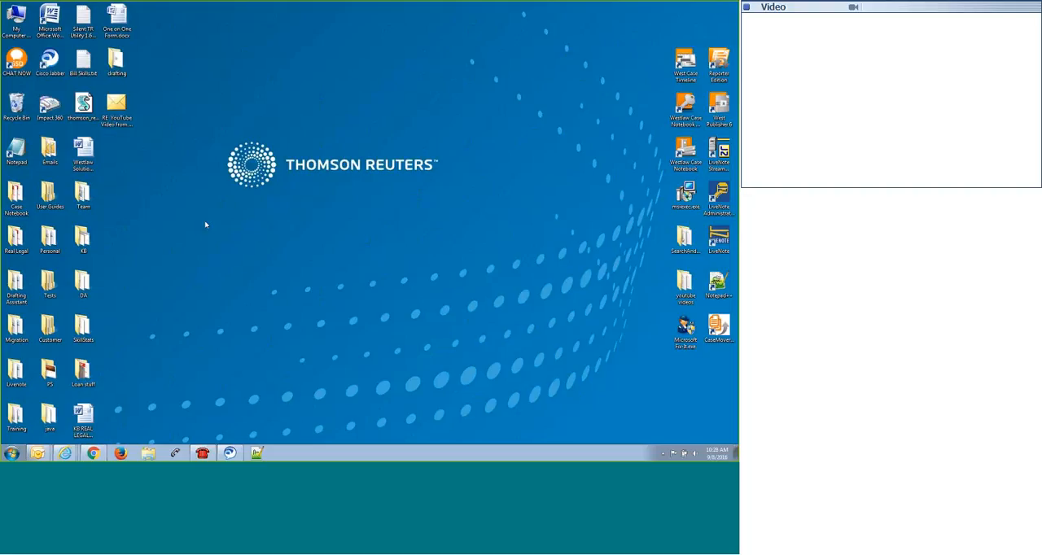
# Create a new desktop folder and name it ETM.
pyautogui.rightClick(205, 224)
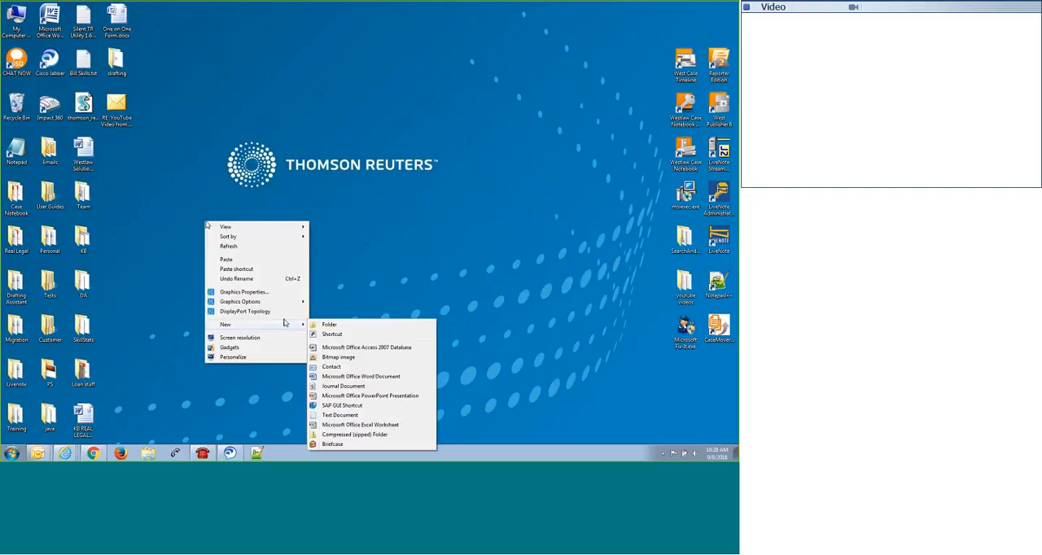
pyautogui.click(328, 324)
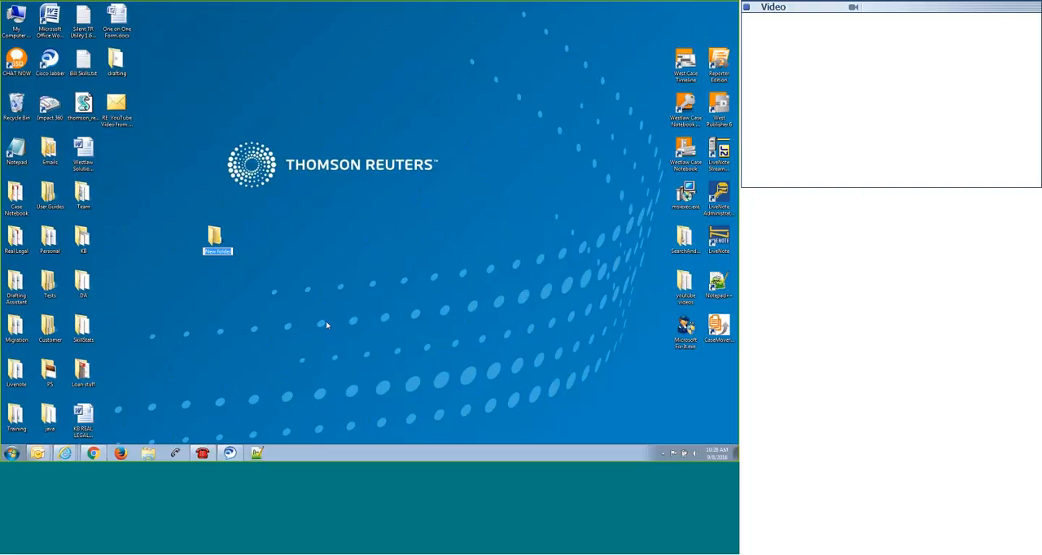
pyautogui.moveTo(321, 319)
pyautogui.write('ETM')
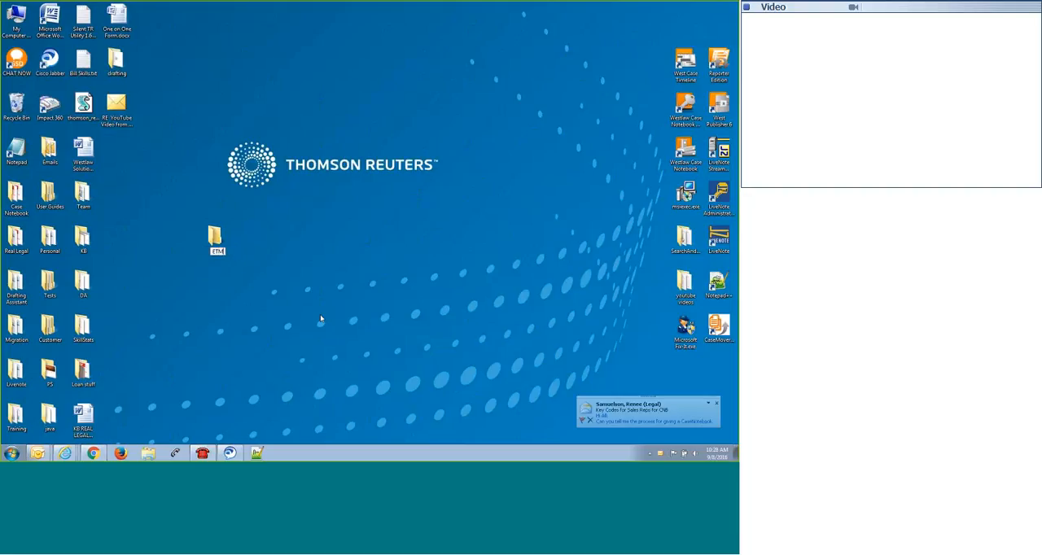
pyautogui.click(217, 236)
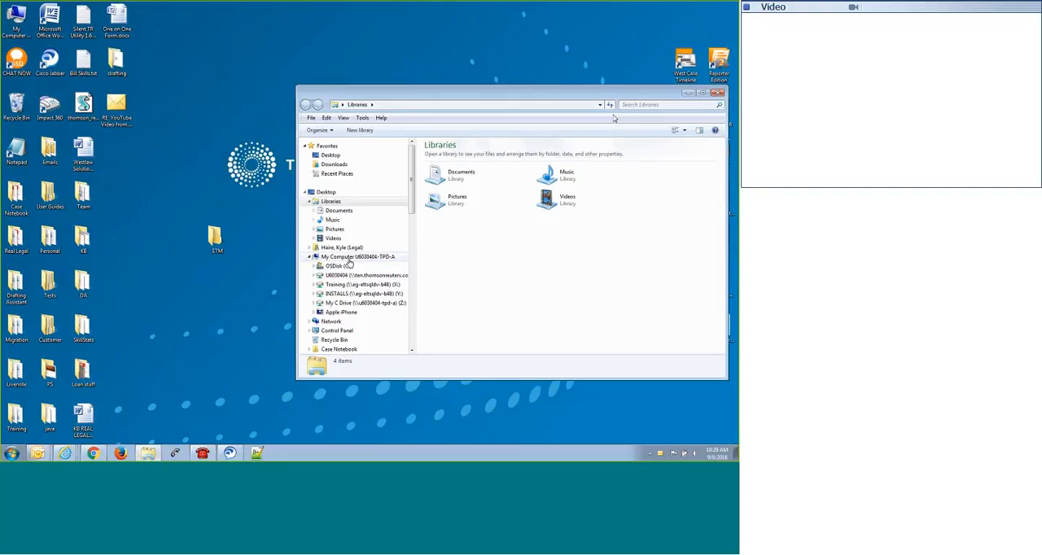
# Close Libraries and open the OSDisk (C:) drive from My Computer.
pyautogui.click(719, 104)
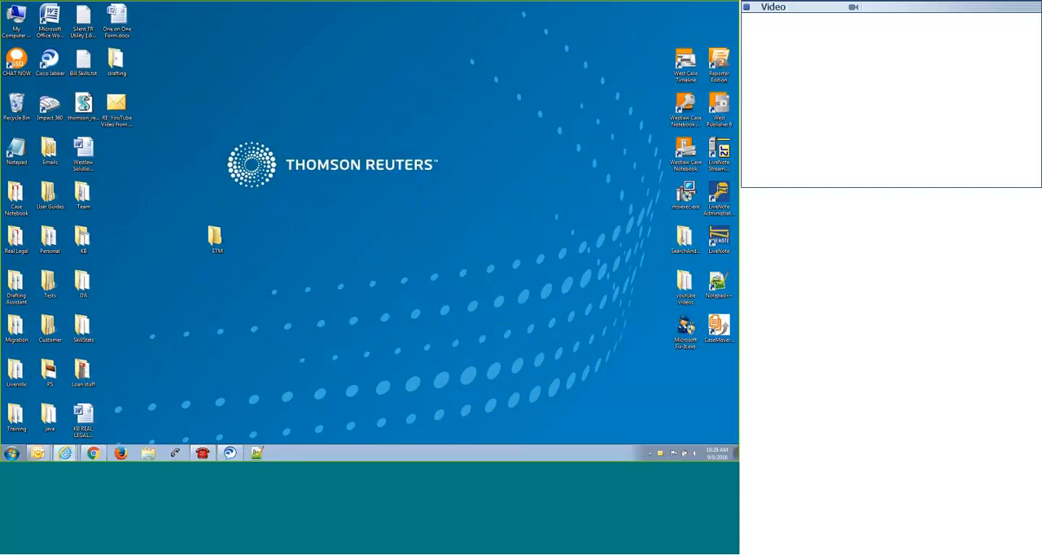
pyautogui.click(11, 453)
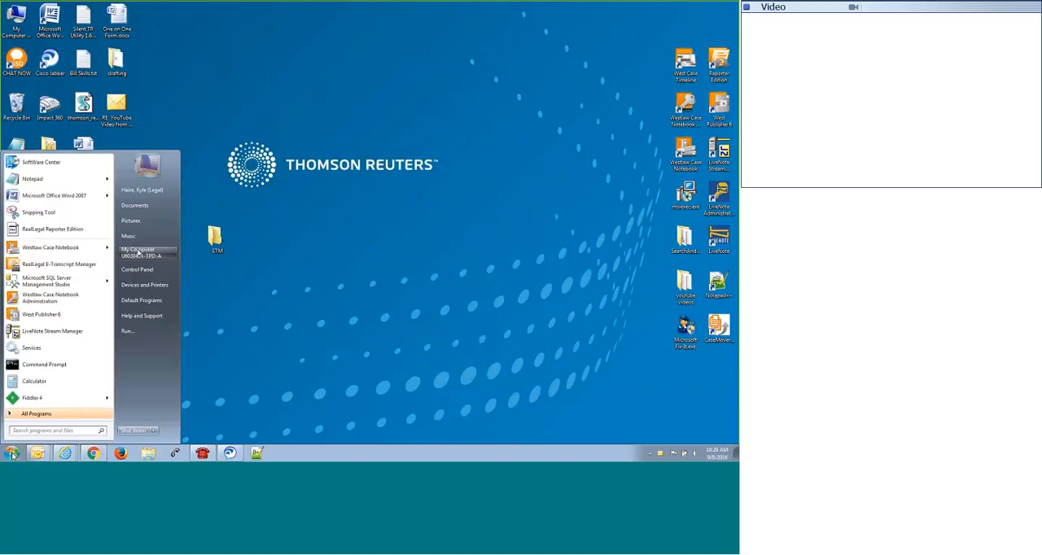
pyautogui.click(137, 251)
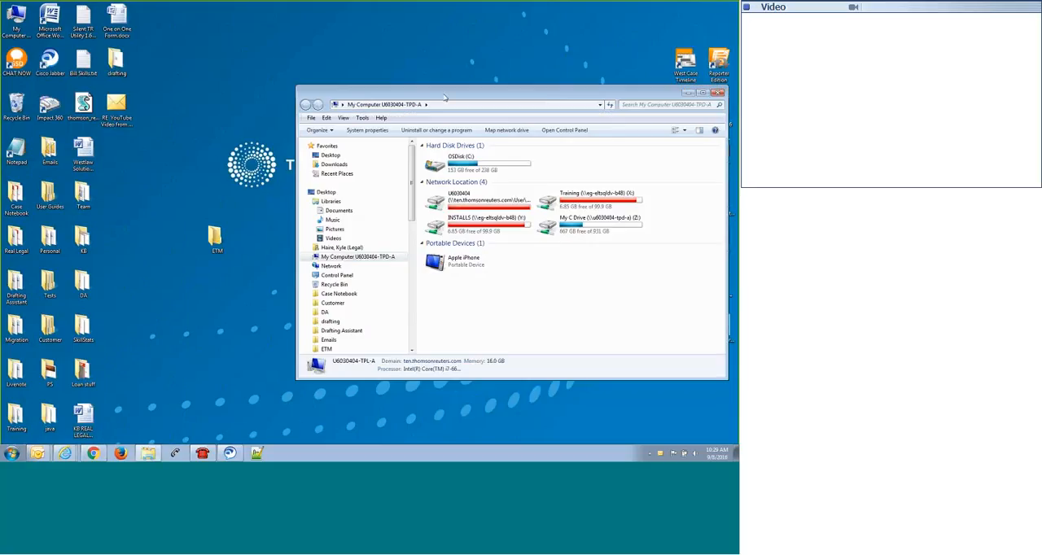
pyautogui.click(462, 161)
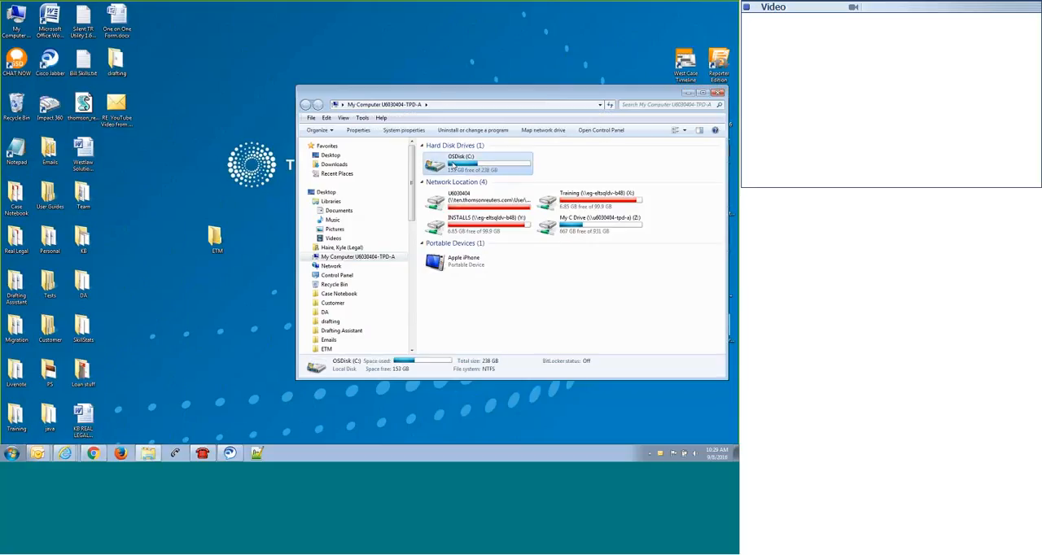
pyautogui.doubleClick(461, 162)
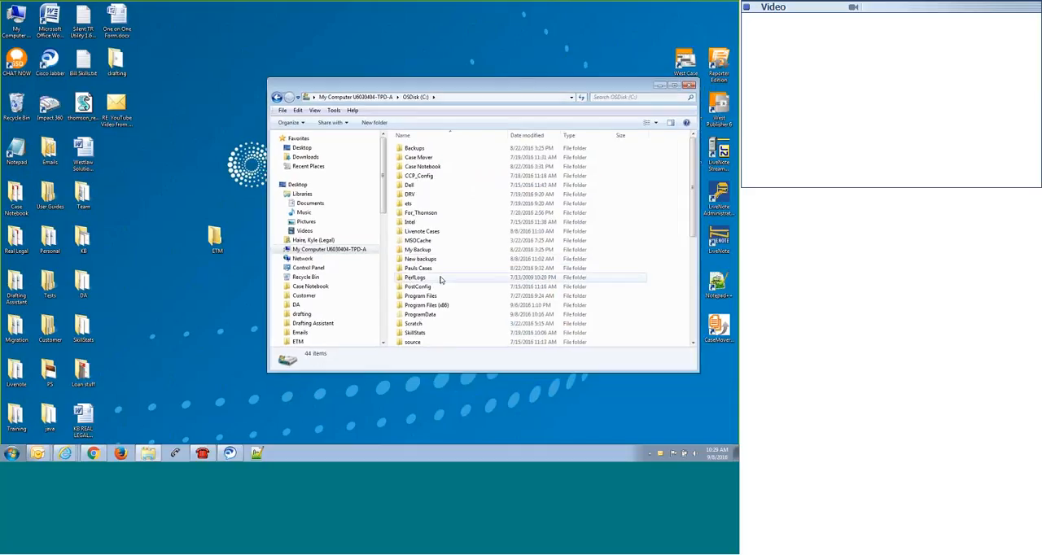
# Browse Users > Public > Public Documents > RealLegal into the ETMMgr folder.
pyautogui.scroll(-3)
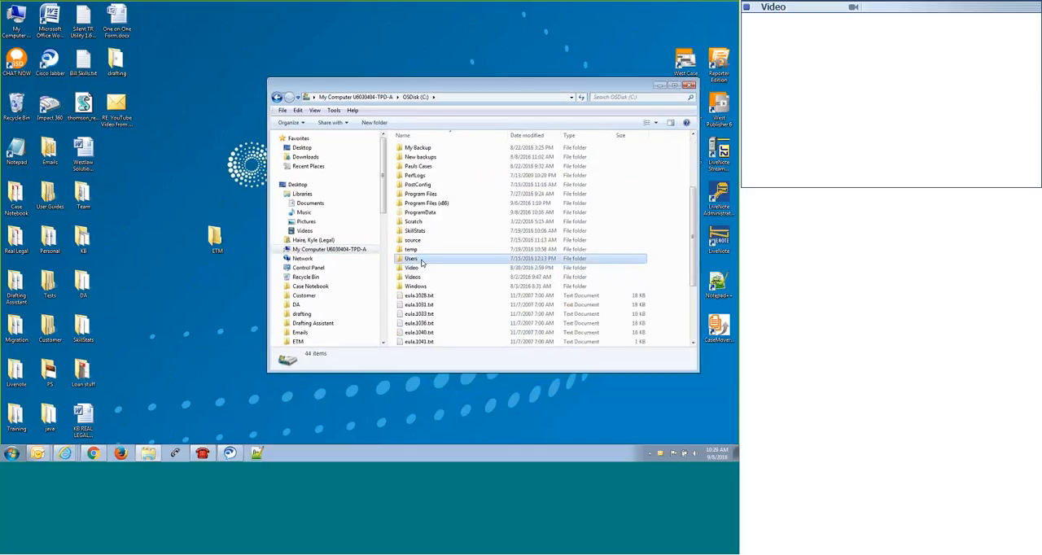
pyautogui.doubleClick(410, 257)
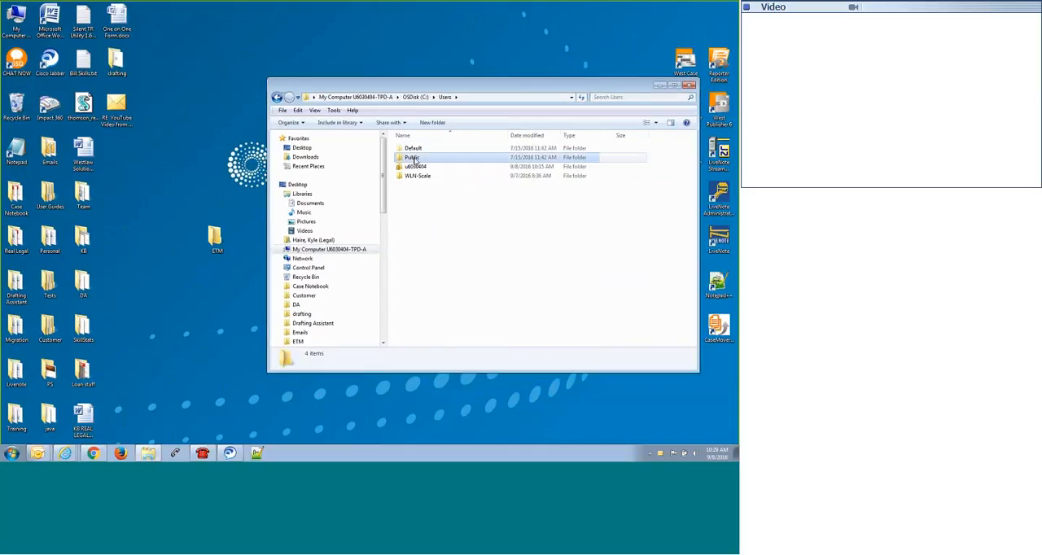
pyautogui.doubleClick(410, 158)
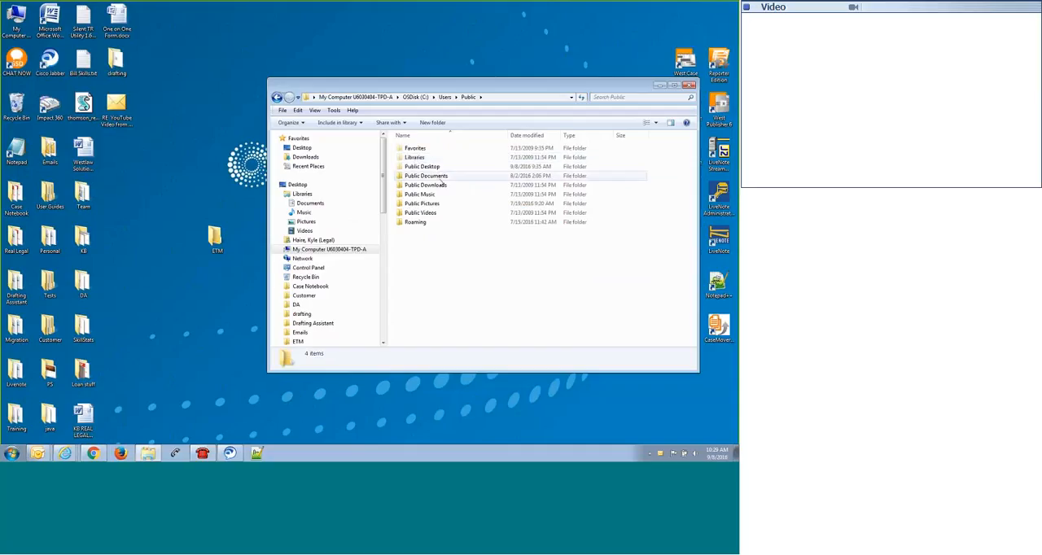
pyautogui.doubleClick(427, 176)
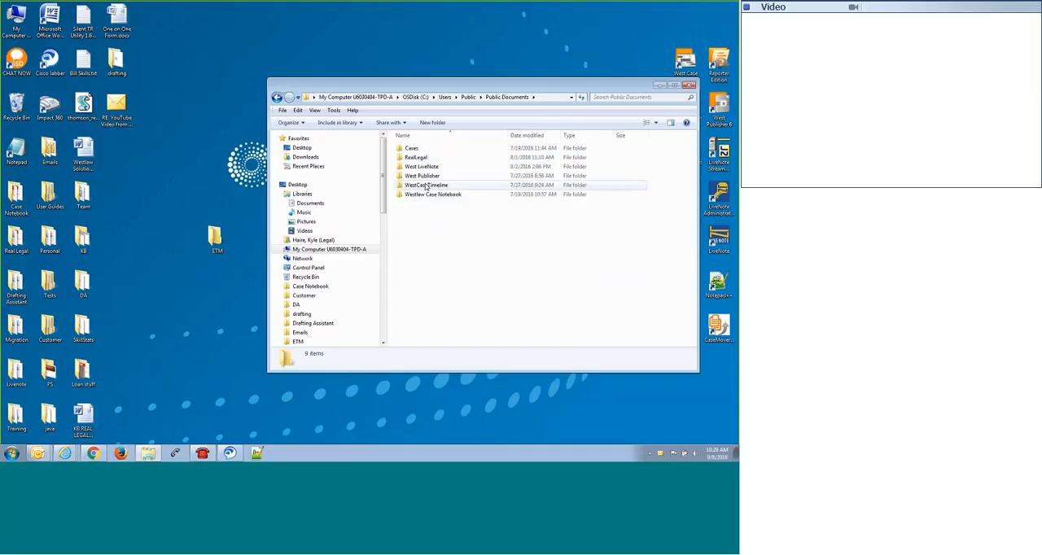
pyautogui.doubleClick(417, 158)
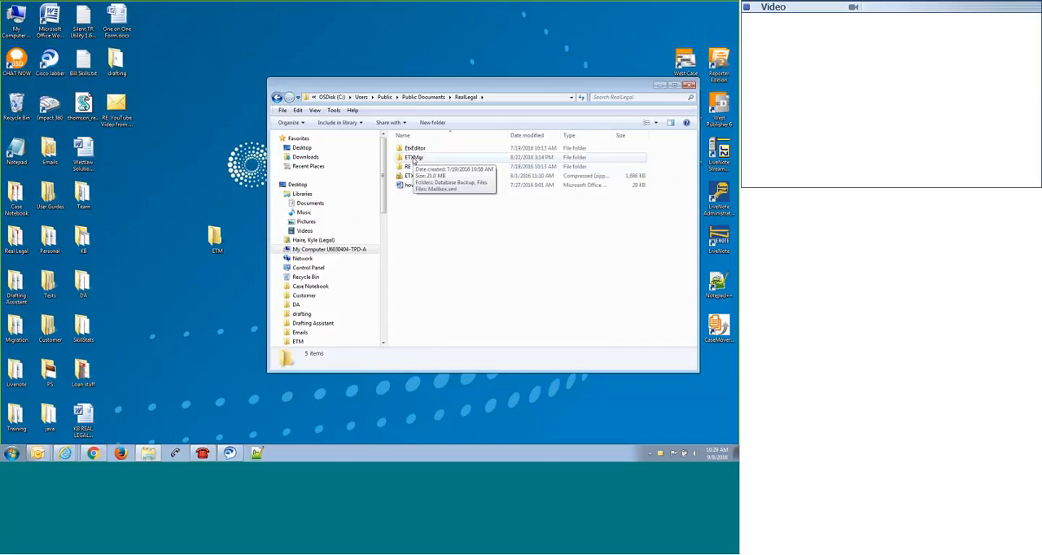
pyautogui.doubleClick(415, 158)
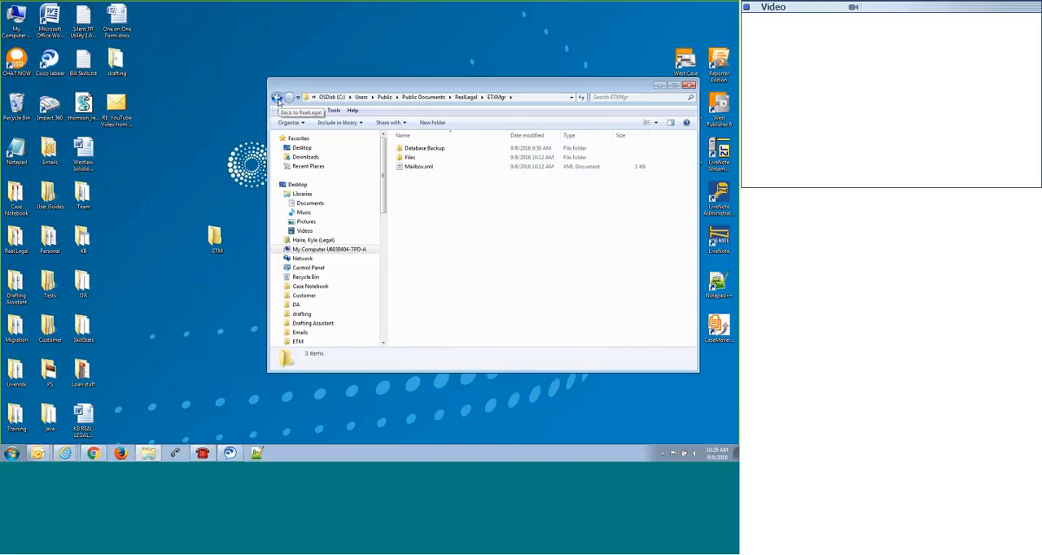
# Copy the ETMMgr folder from RealLegal and paste it into the desktop ETM folder.
pyautogui.click(276, 97)
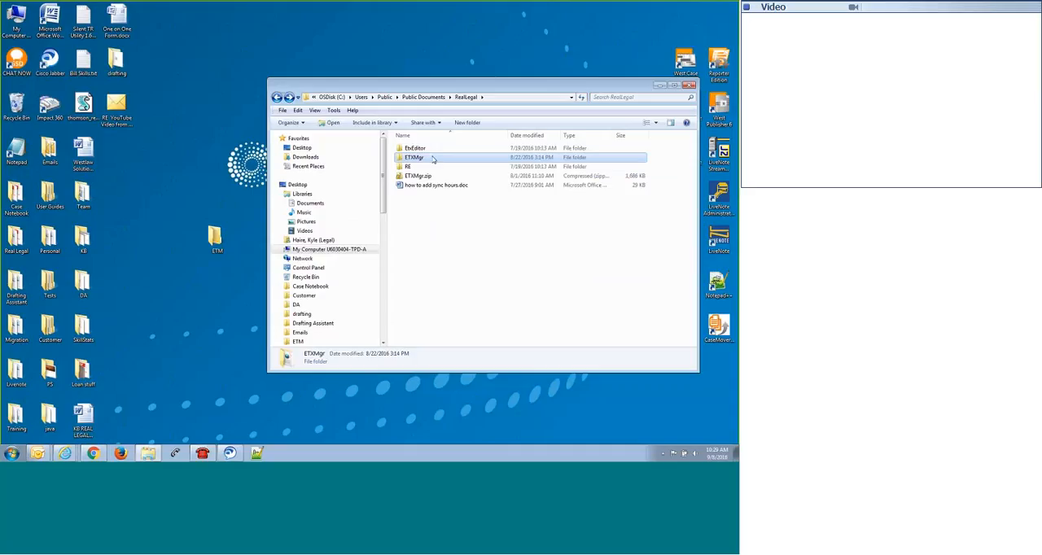
pyautogui.rightClick(414, 158)
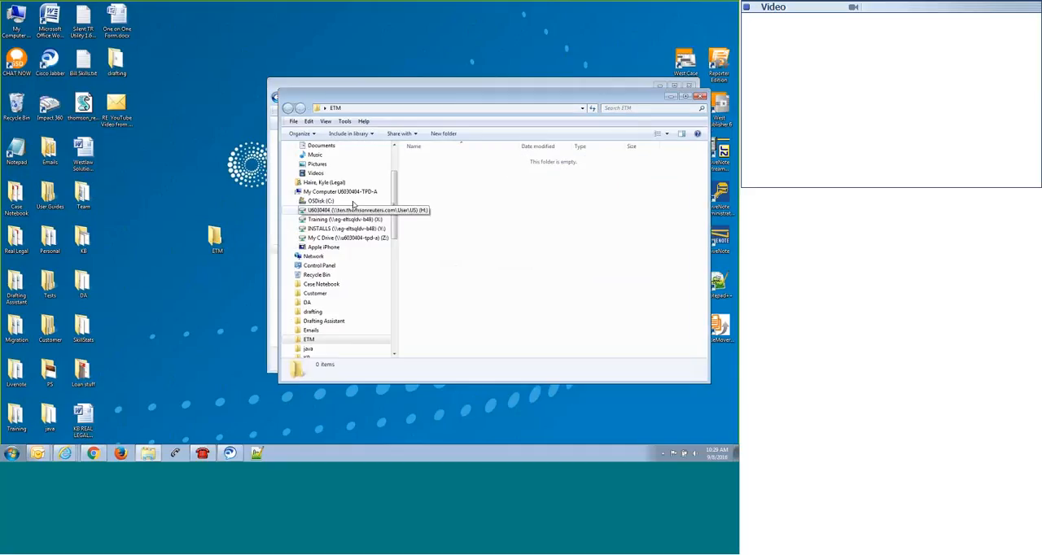
pyautogui.rightClick(452, 188)
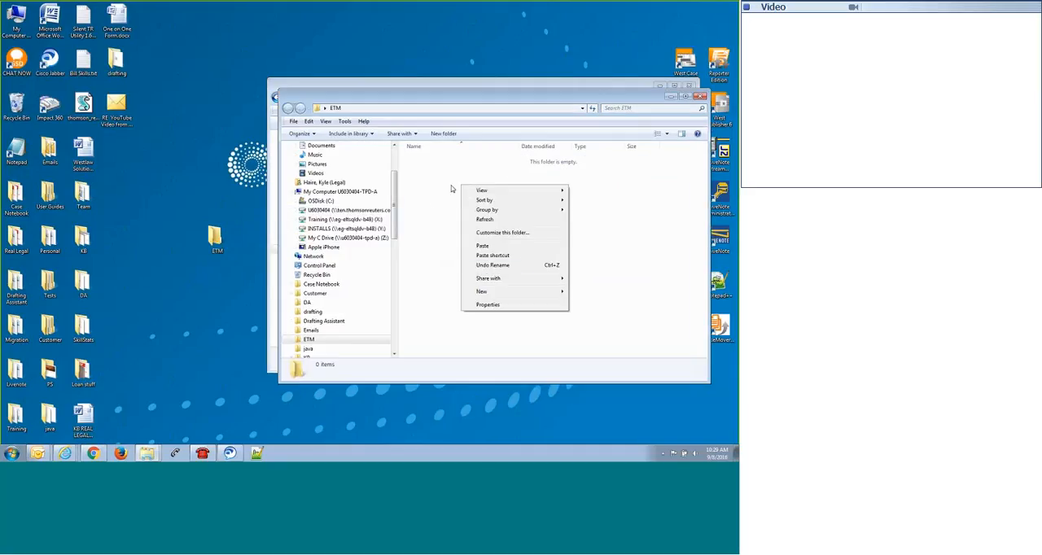
pyautogui.click(481, 245)
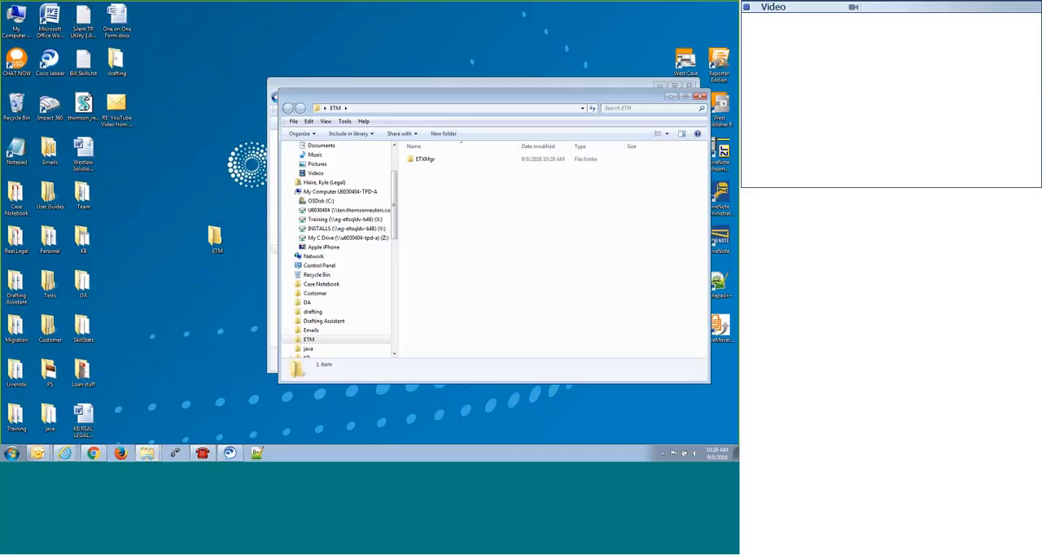
# Verify the copy by browsing into ETMMgr > Files.
pyautogui.doubleClick(424, 160)
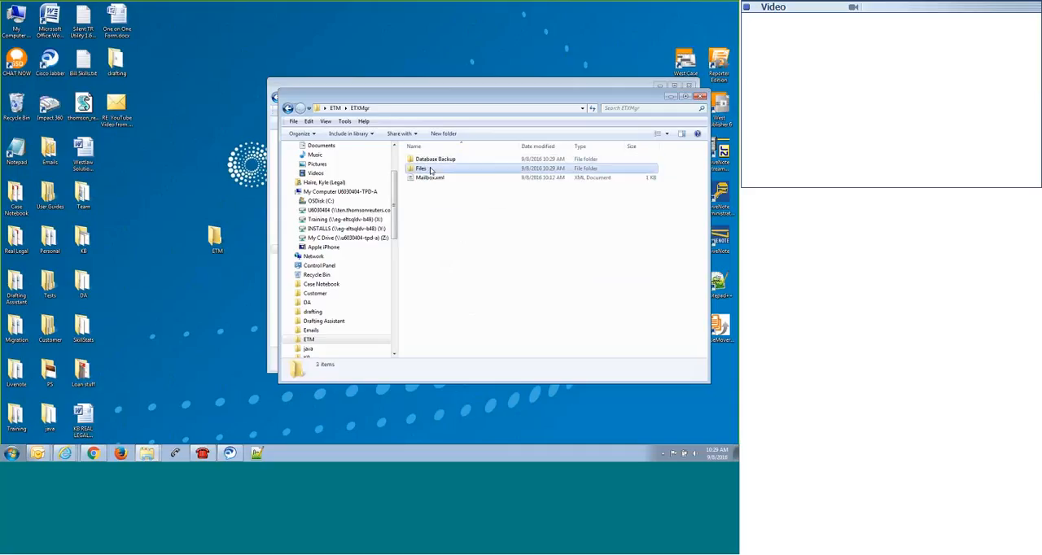
pyautogui.doubleClick(420, 170)
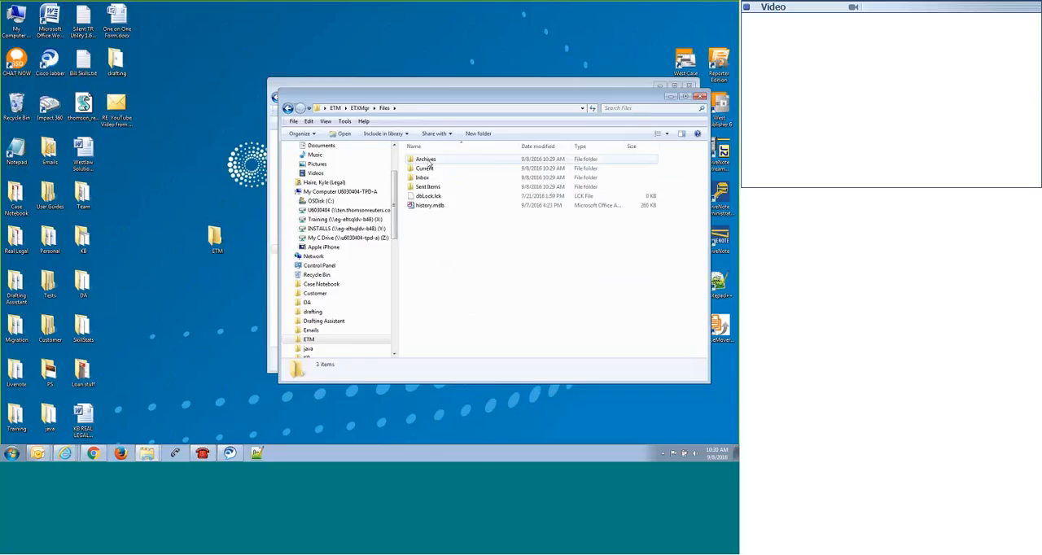
pyautogui.click(425, 160)
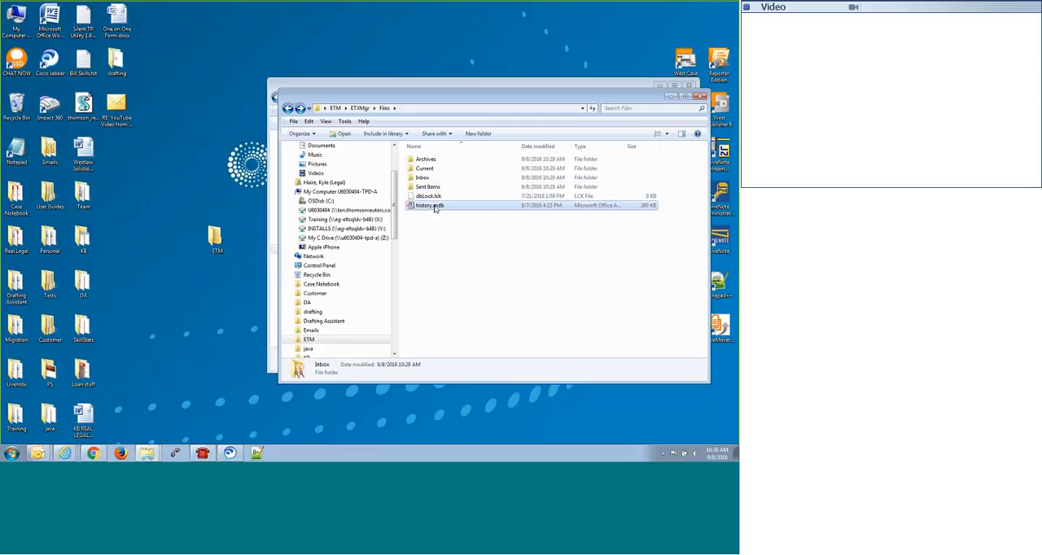
pyautogui.moveTo(429, 205)
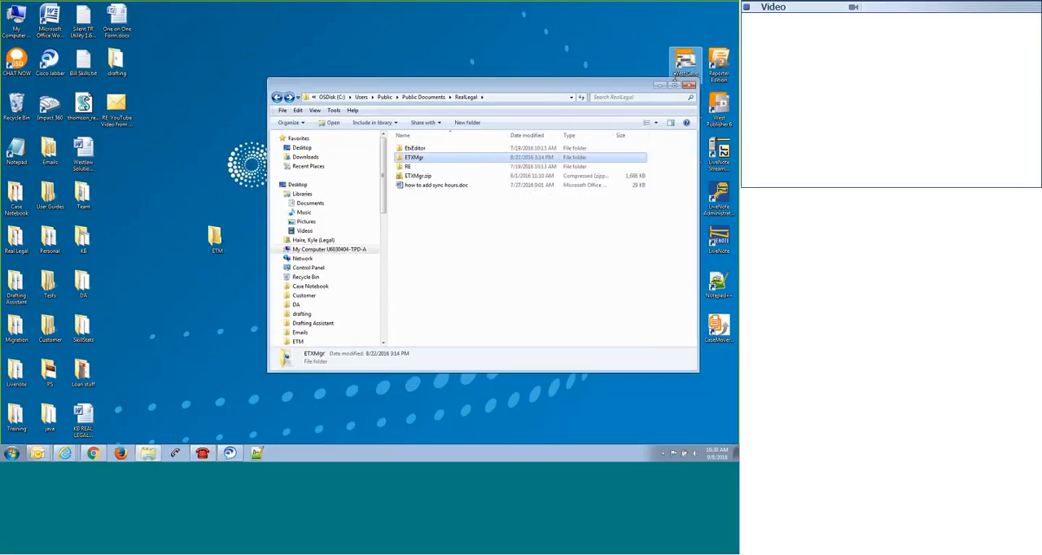
# Close Explorer and search the Start menu for regedit.
pyautogui.click(690, 85)
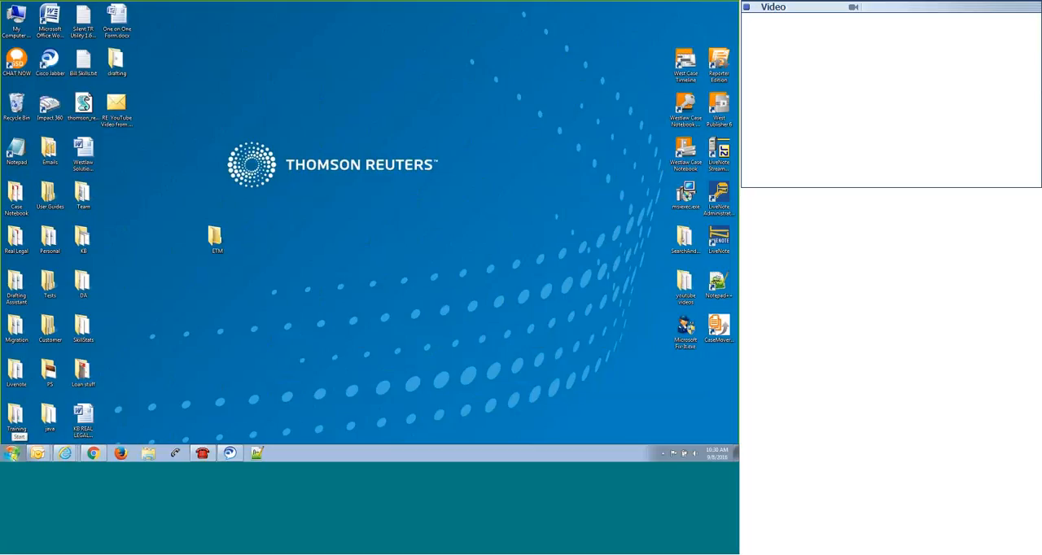
pyautogui.click(13, 452)
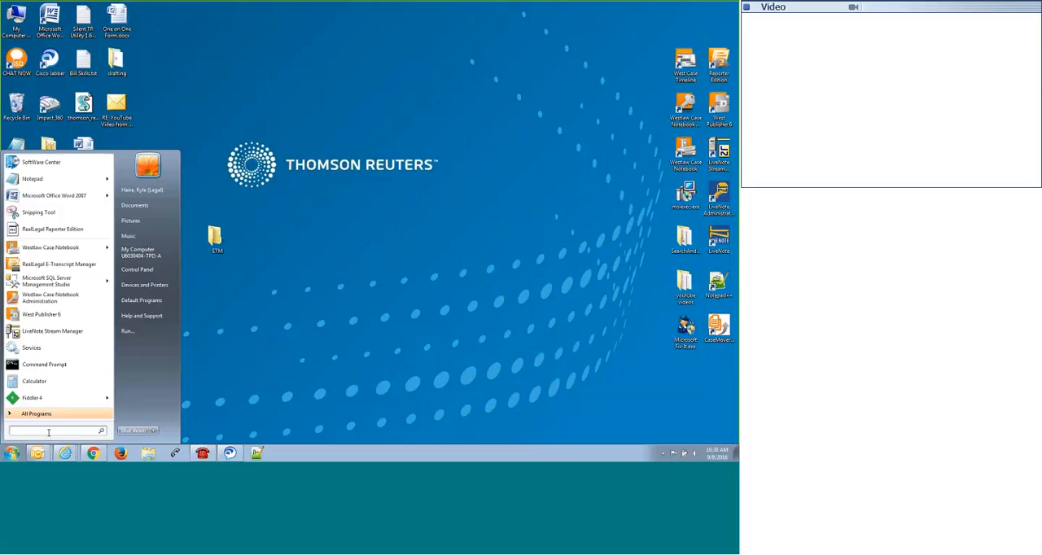
pyautogui.write('r')
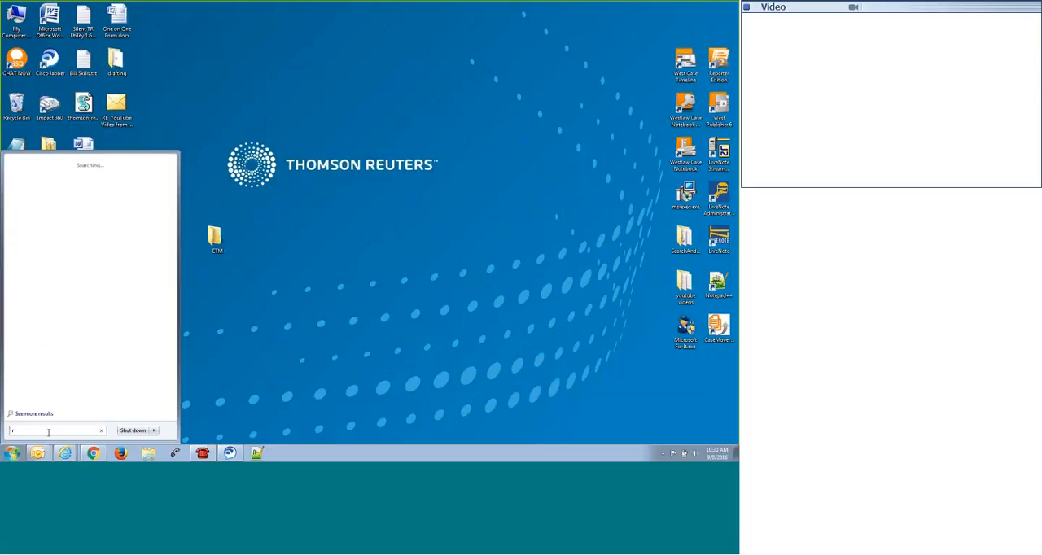
pyautogui.write('egedit')
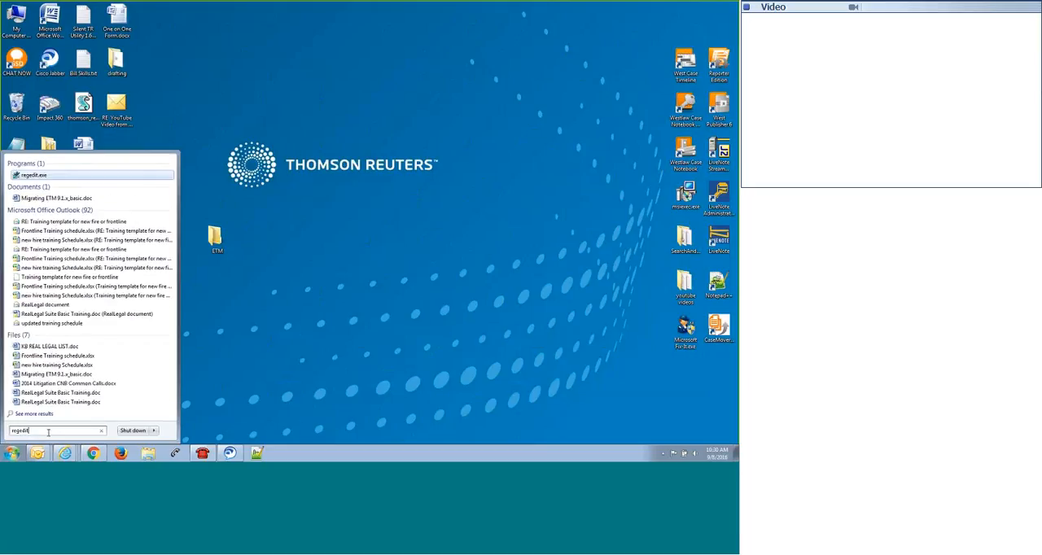
pyautogui.moveTo(32, 176)
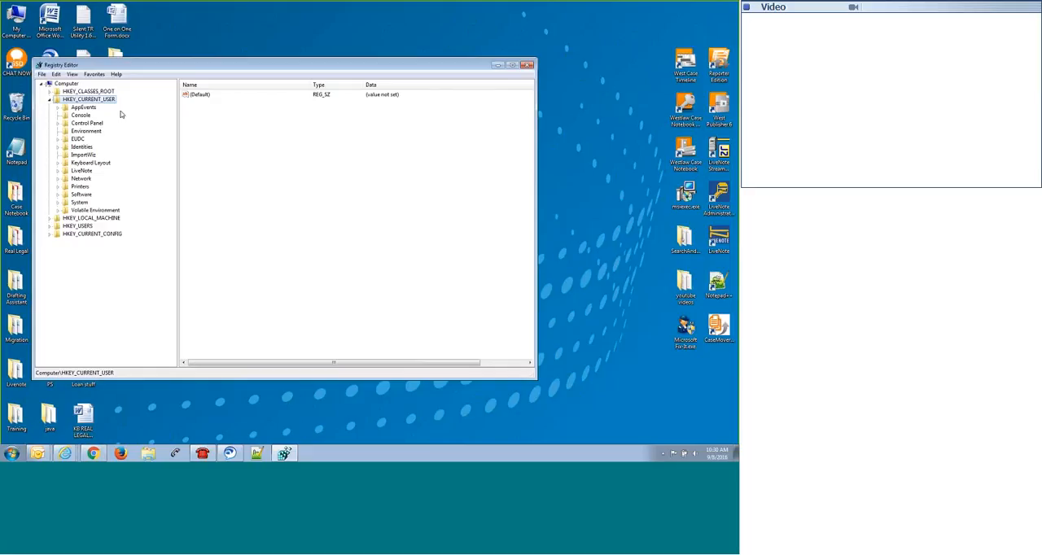
# Collapse to the top-level hives and move the Registry Editor window toward the centre.
pyautogui.click(52, 98)
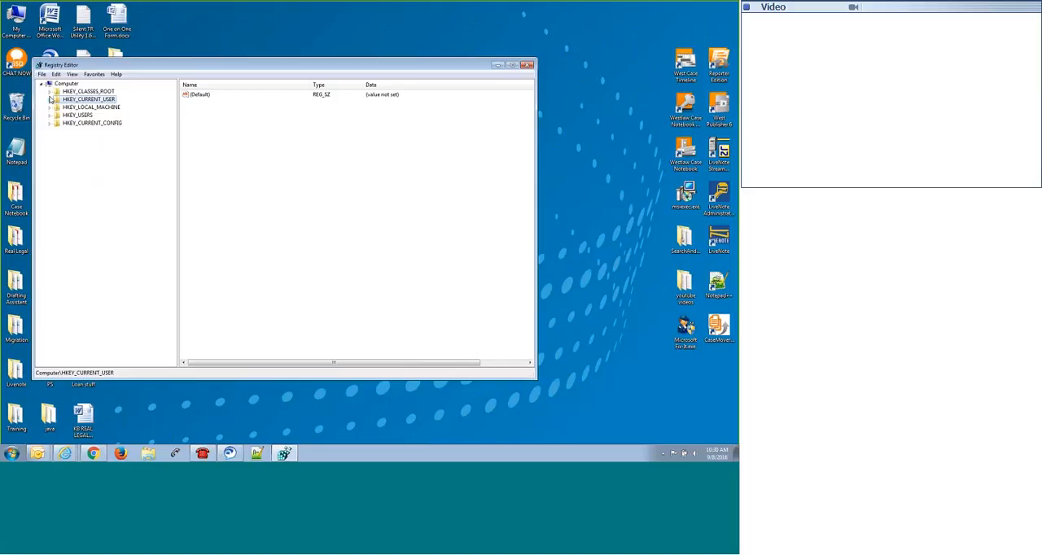
pyautogui.moveTo(117, 74)
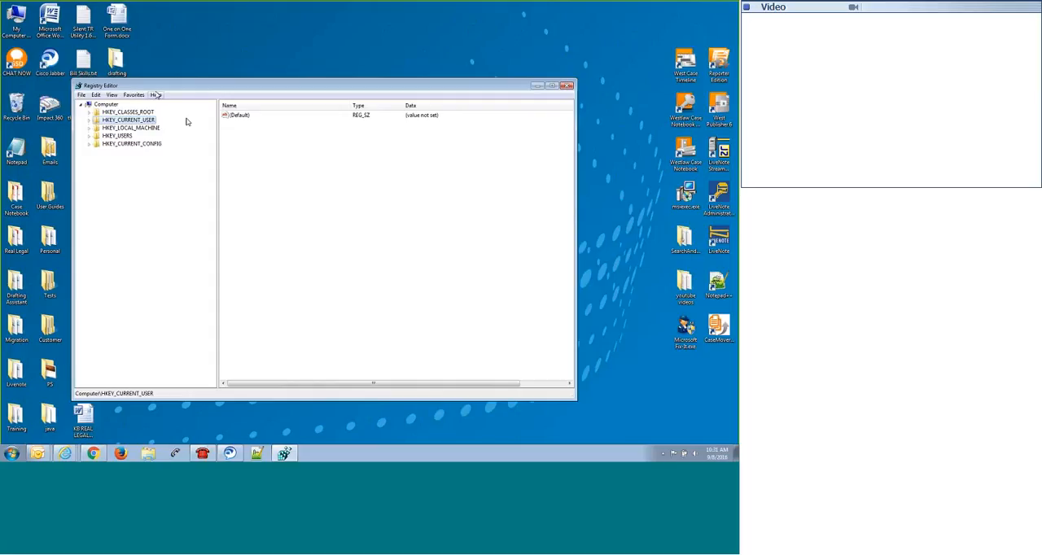
pyautogui.moveTo(322, 84); pyautogui.dragTo(345, 59)
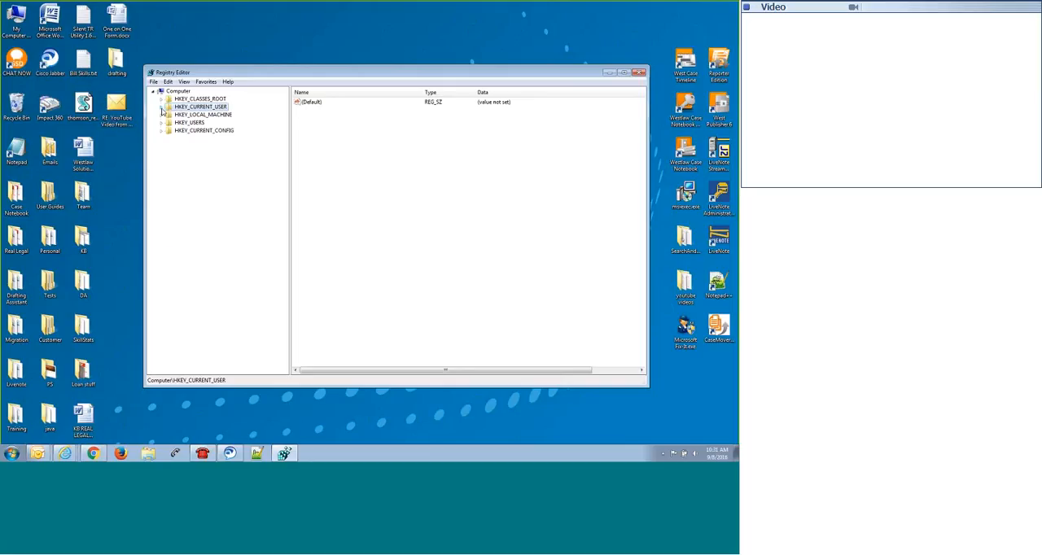
# Expand HKEY_CURRENT_USER > Software > RealLegal > E-Transcript and select Themes.
pyautogui.click(163, 108)
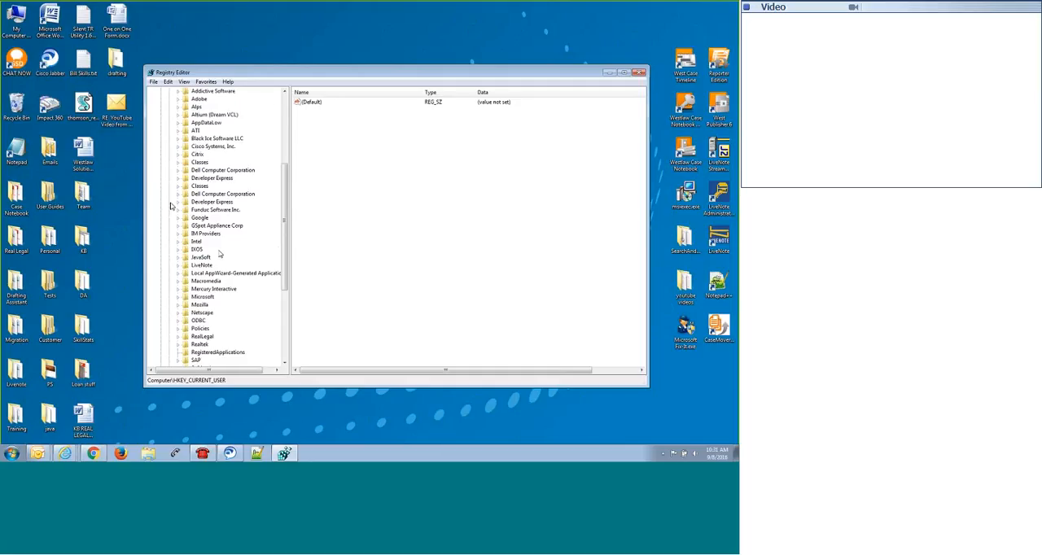
pyautogui.click(202, 290)
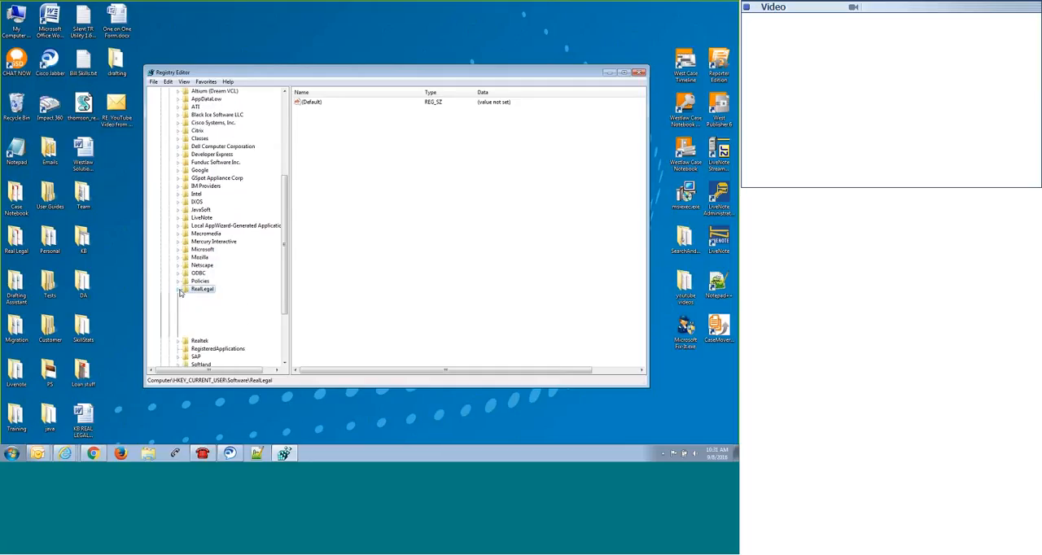
pyautogui.click(179, 290)
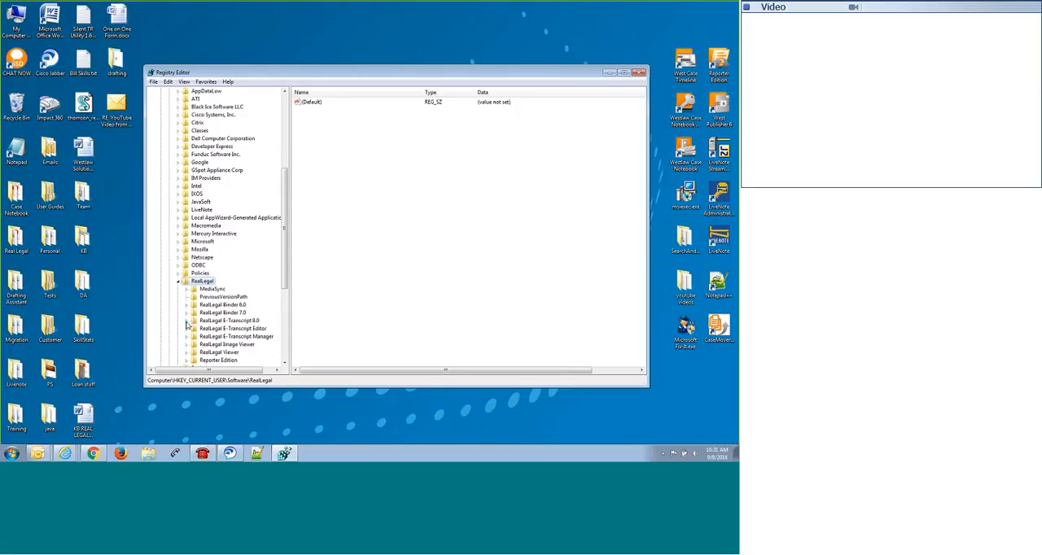
pyautogui.click(187, 280)
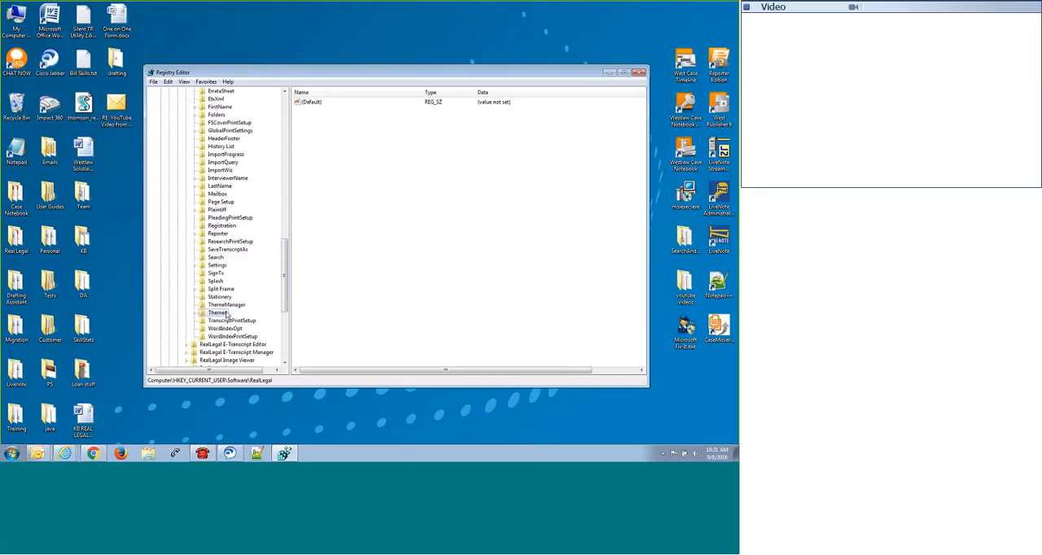
pyautogui.click(218, 257)
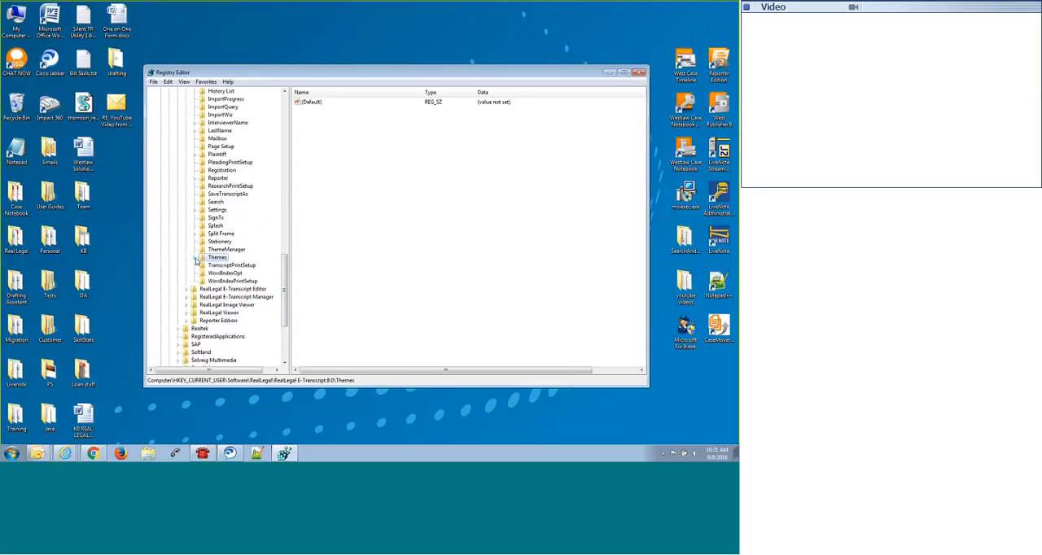
# Inspect individual theme subkeys, then collapse back to the Themes key.
pyautogui.click(195, 257)
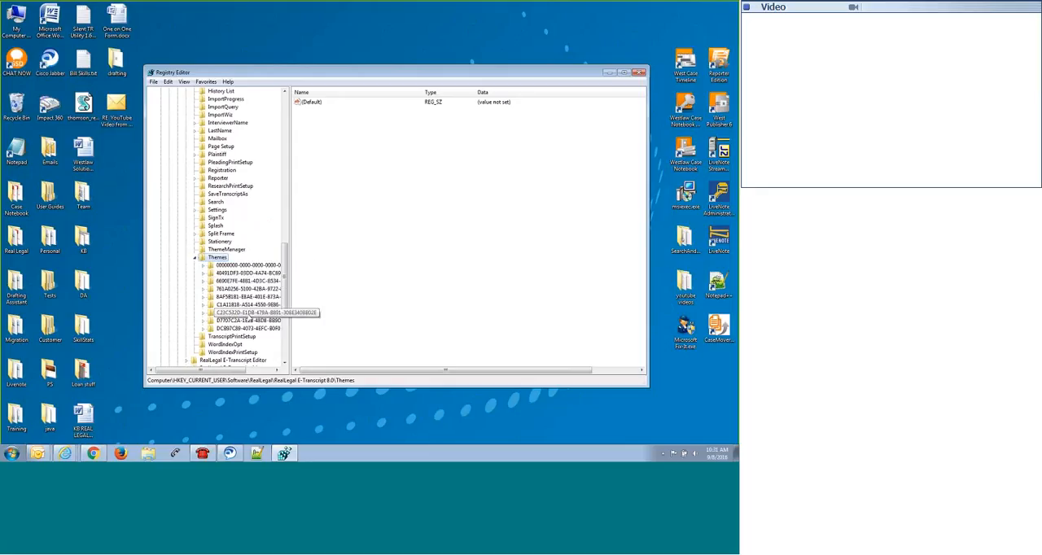
pyautogui.click(247, 289)
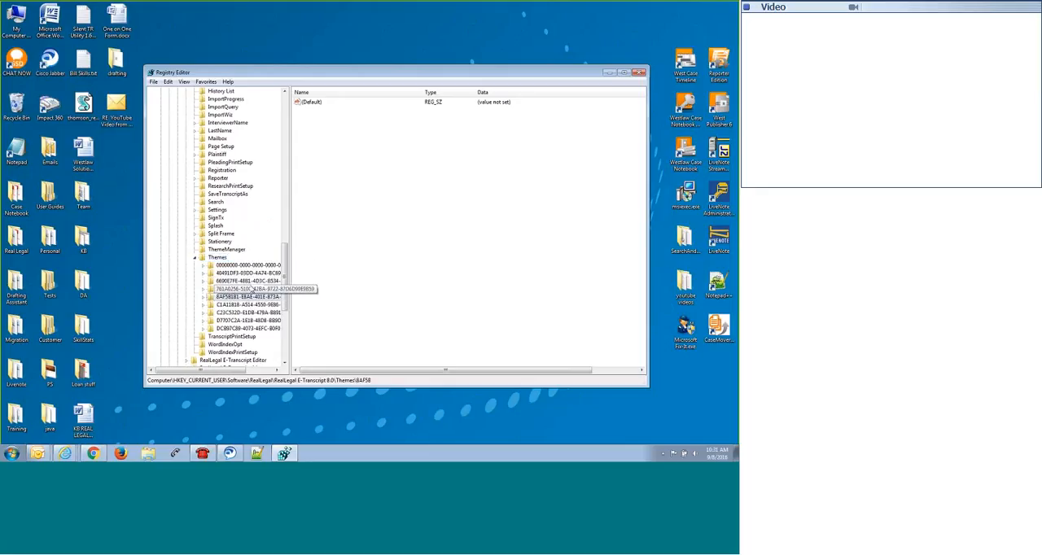
pyautogui.click(247, 296)
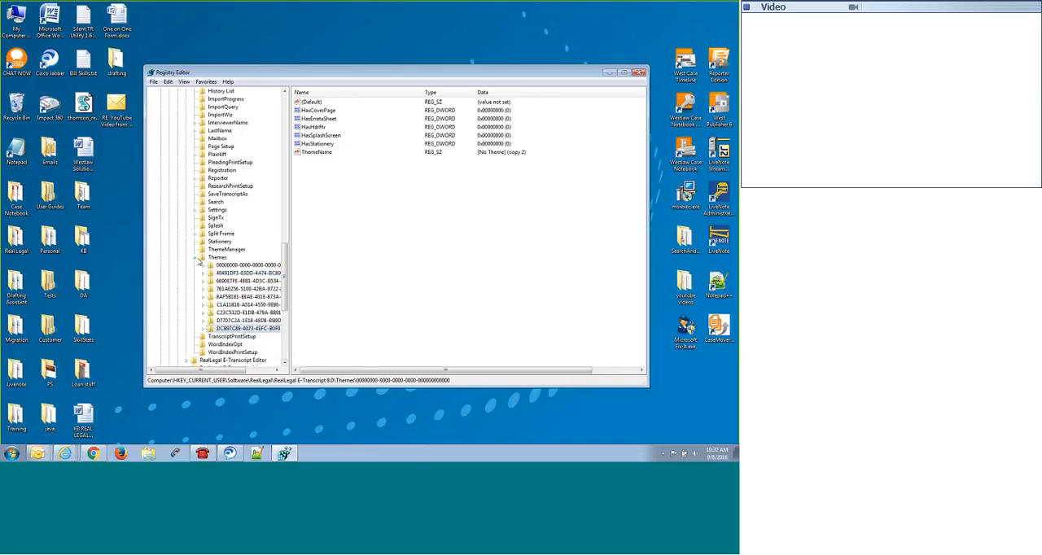
pyautogui.click(218, 257)
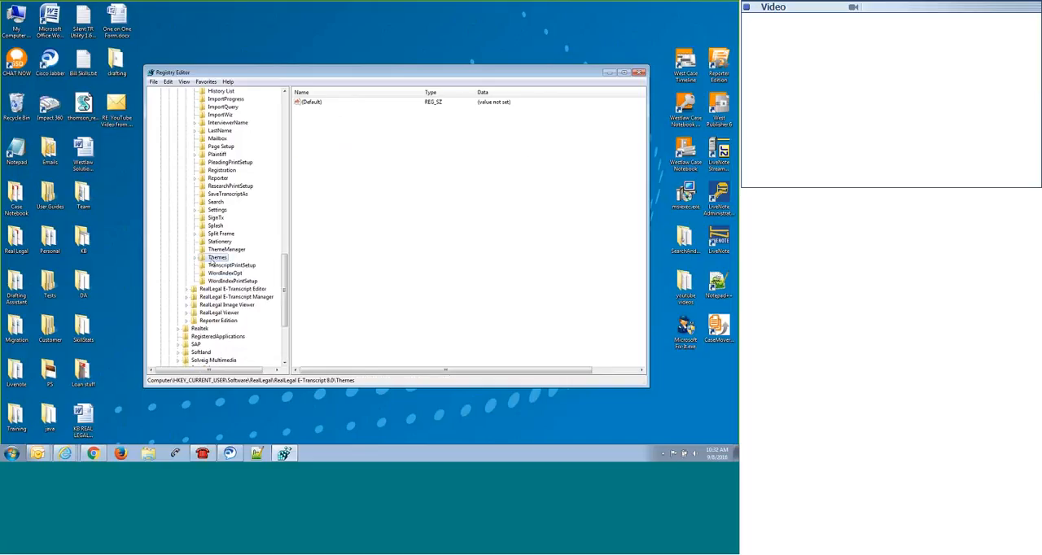
# Export the Themes key to a registry file named Theme.reg.
pyautogui.rightClick(217, 257)
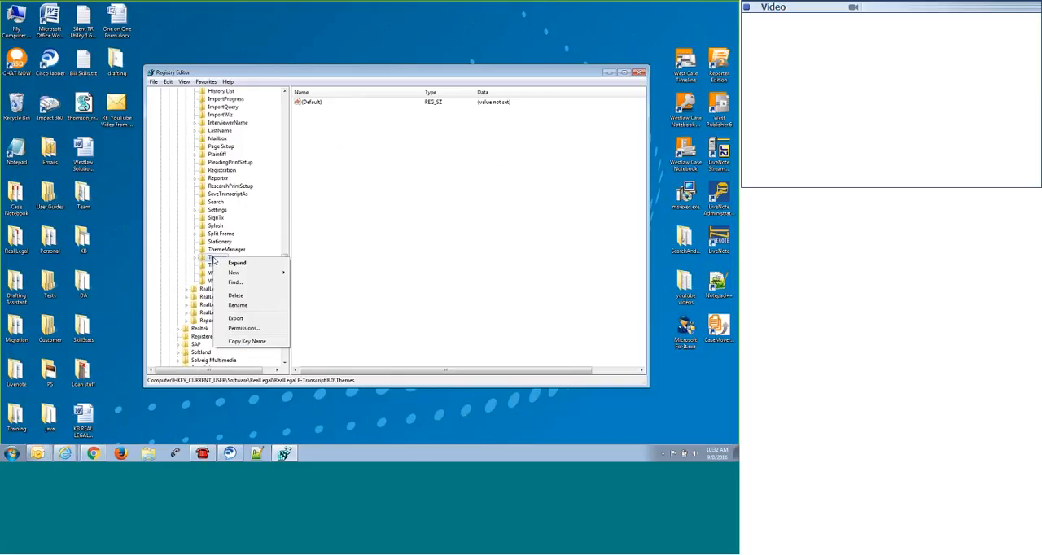
pyautogui.moveTo(244, 319)
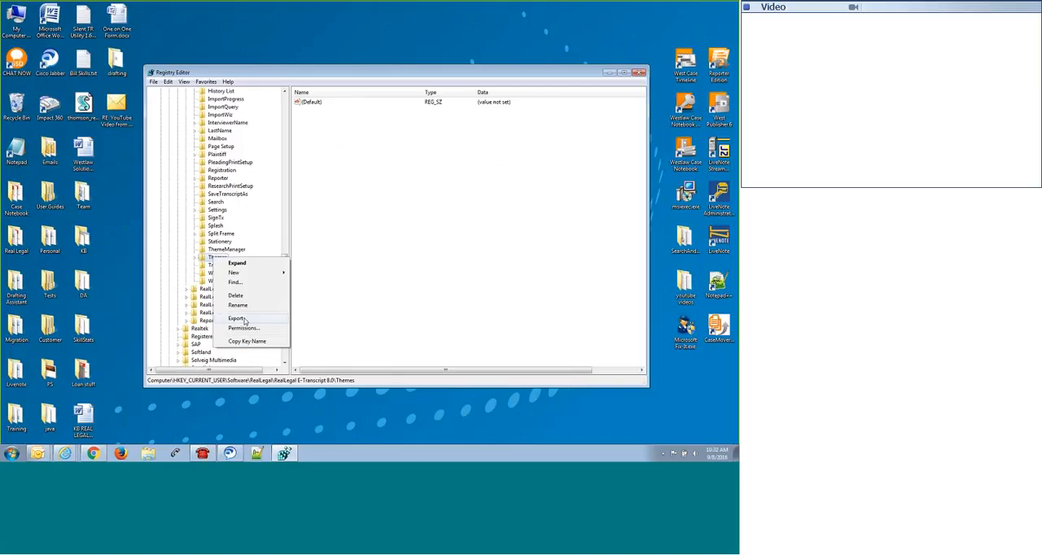
pyautogui.click(238, 319)
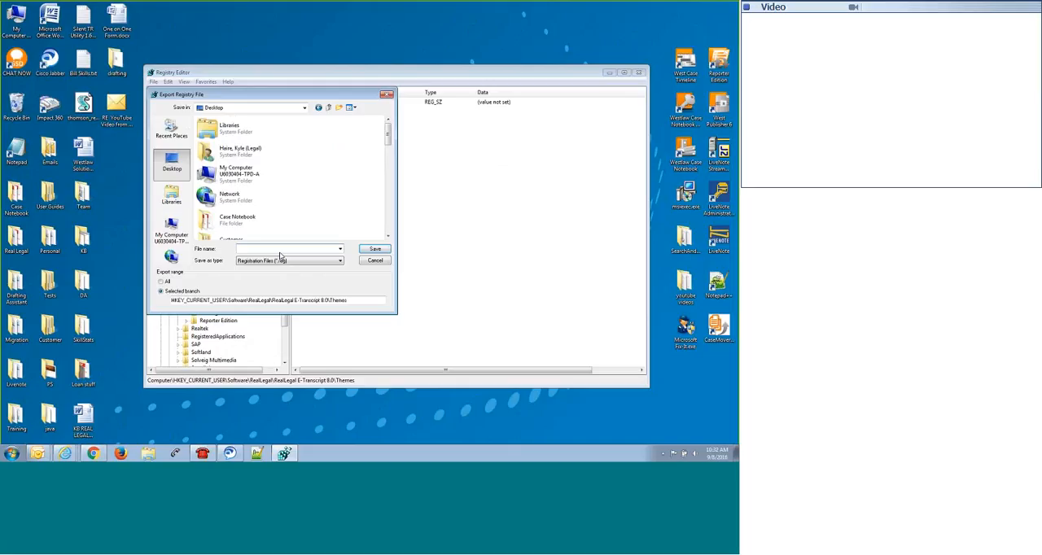
pyautogui.write('Theme')
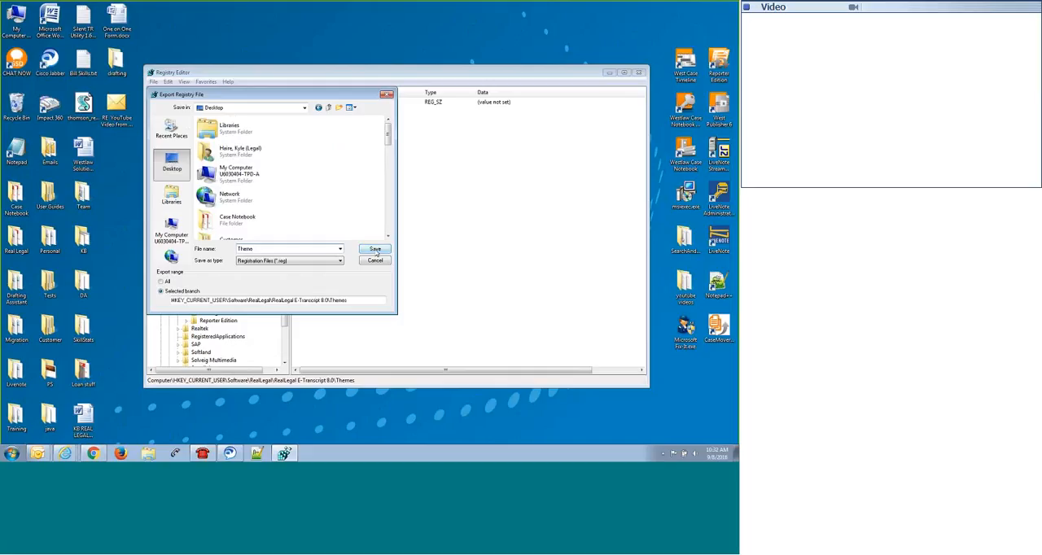
pyautogui.click(374, 249)
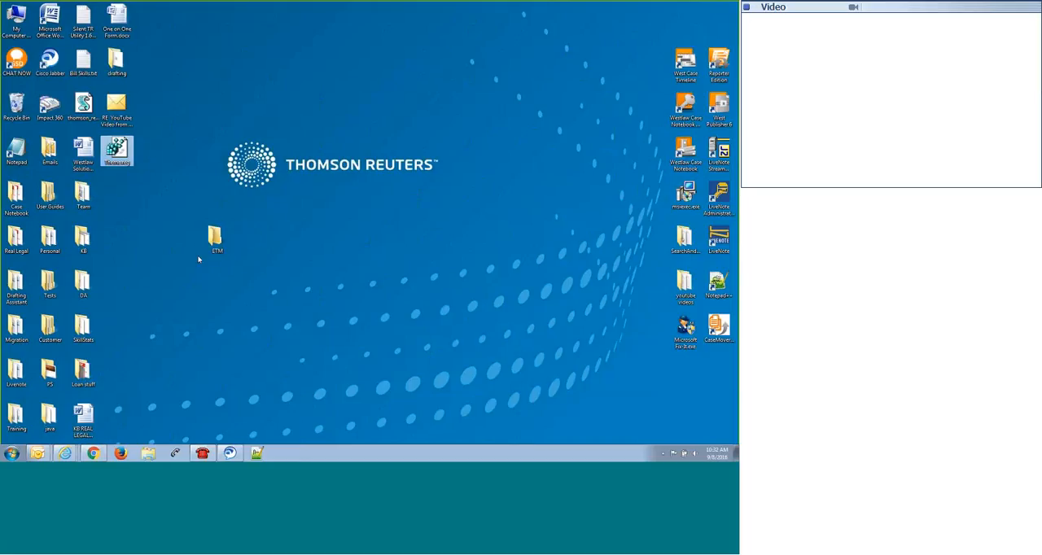
pyautogui.click(216, 238)
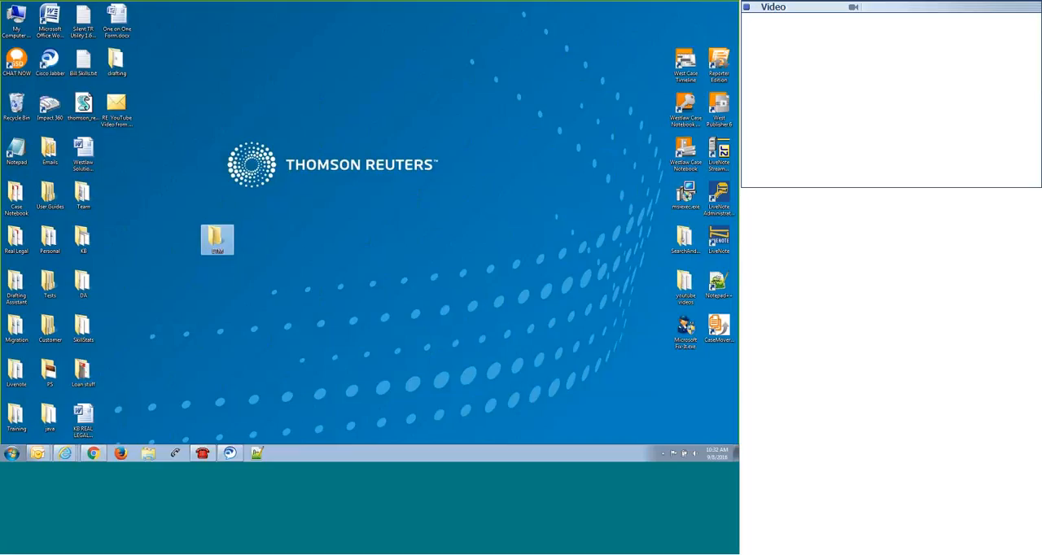
pyautogui.doubleClick(217, 238)
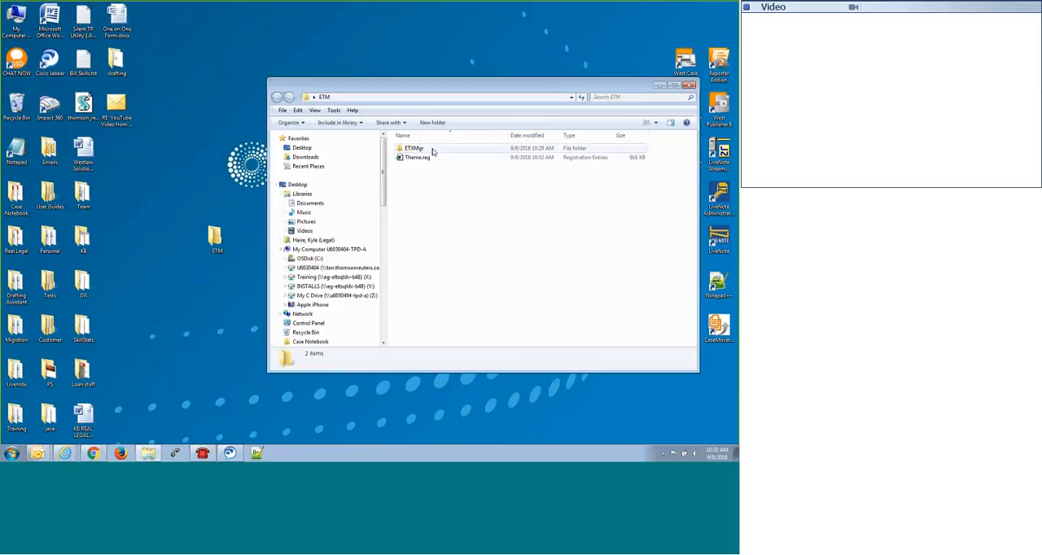
pyautogui.moveTo(436, 154)
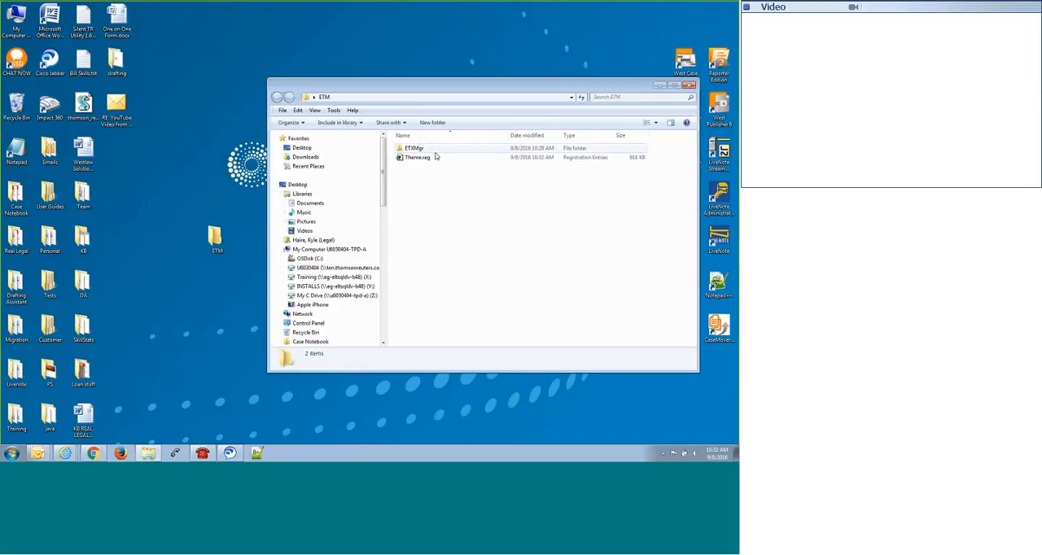
pyautogui.moveTo(416, 158)
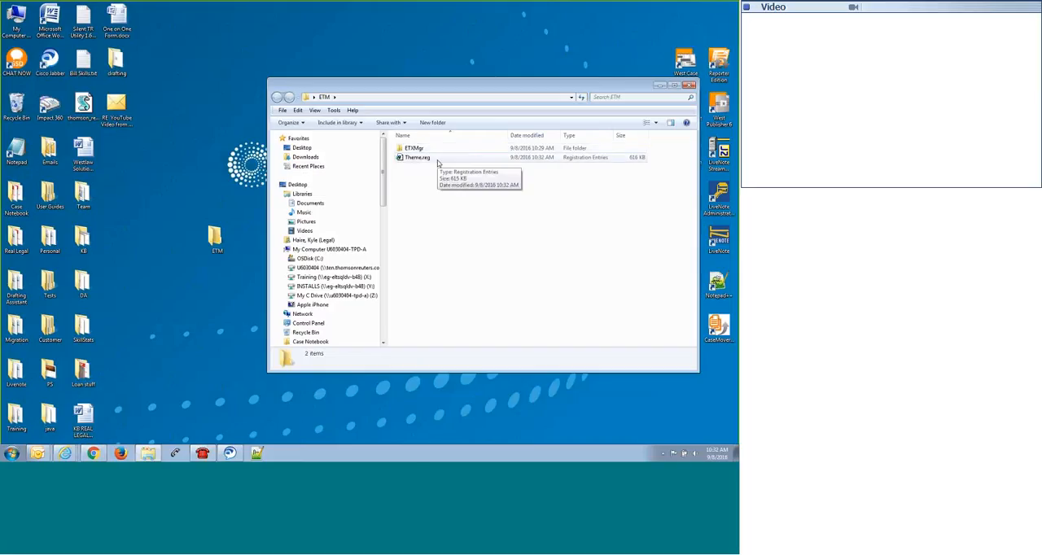
pyautogui.moveTo(589, 91)
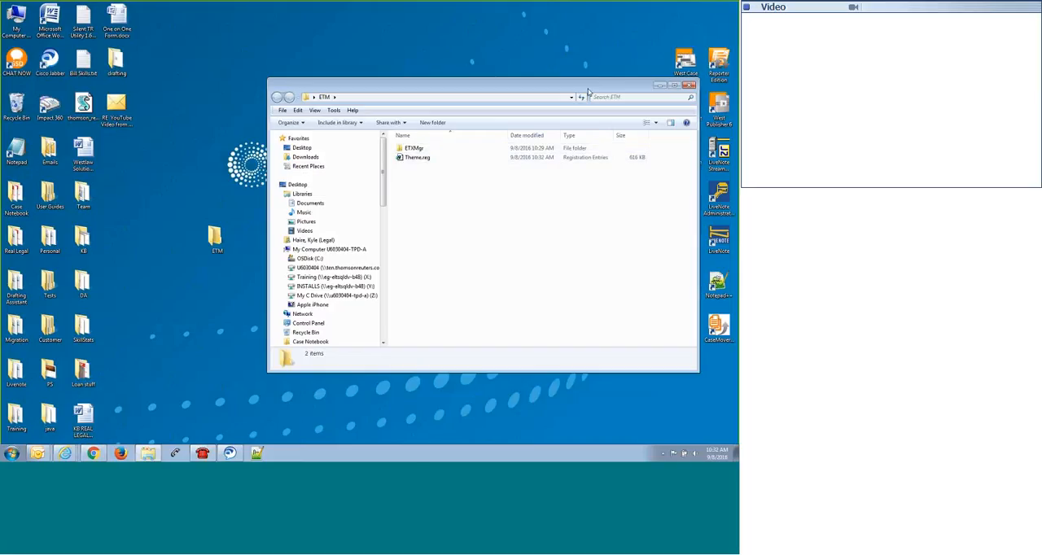
pyautogui.click(690, 85)
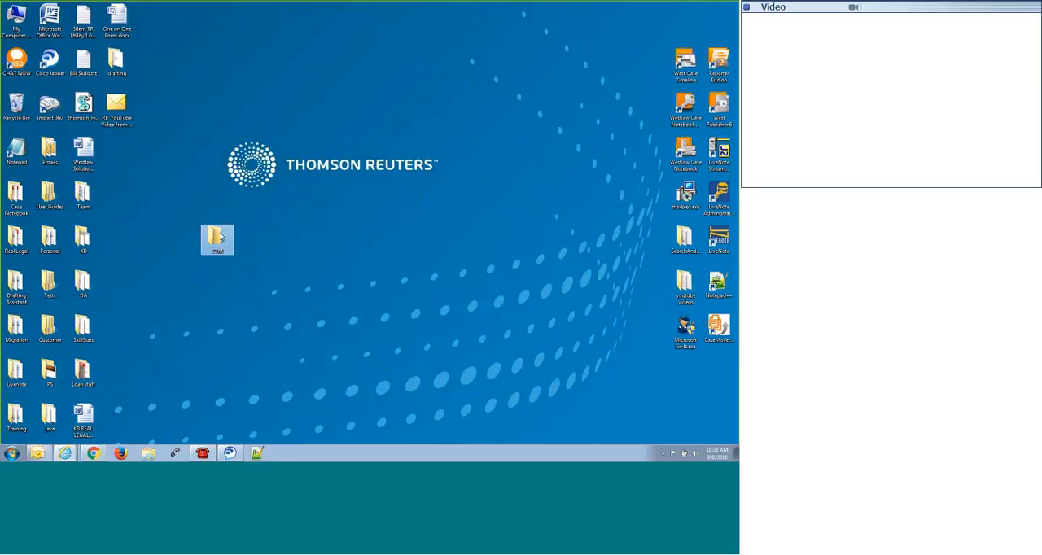
pyautogui.rightClick(216, 238)
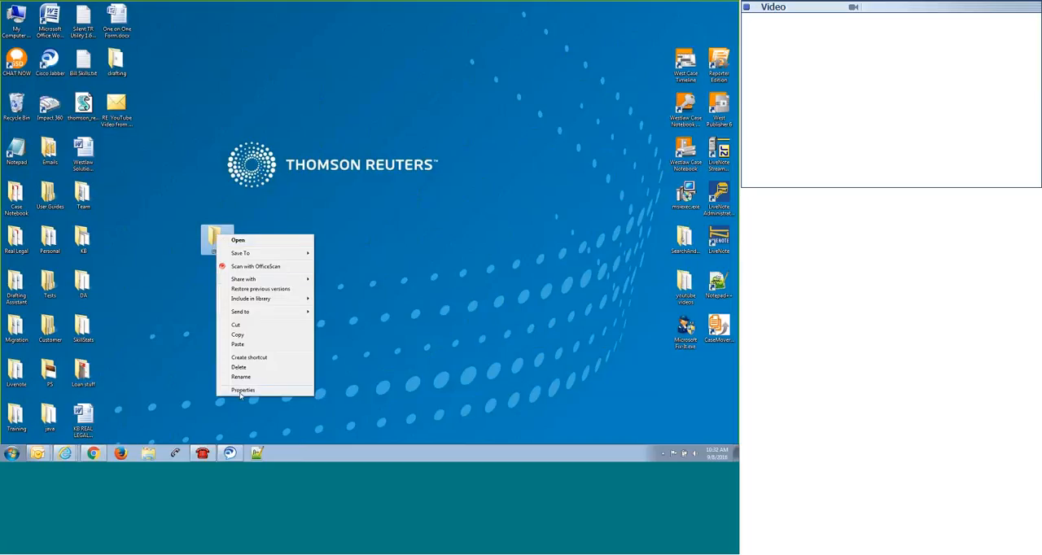
pyautogui.click(243, 390)
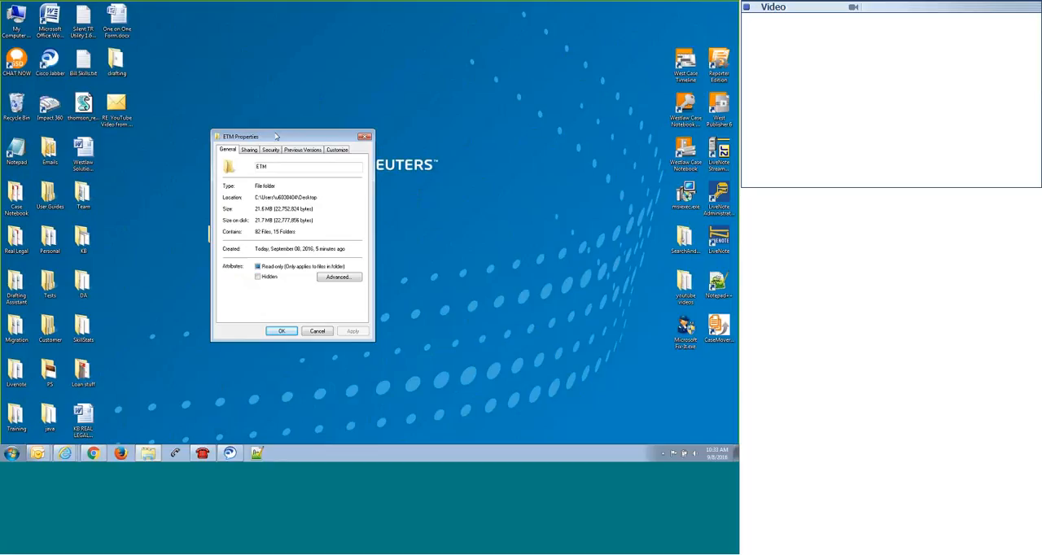
pyautogui.doubleClick(264, 208)
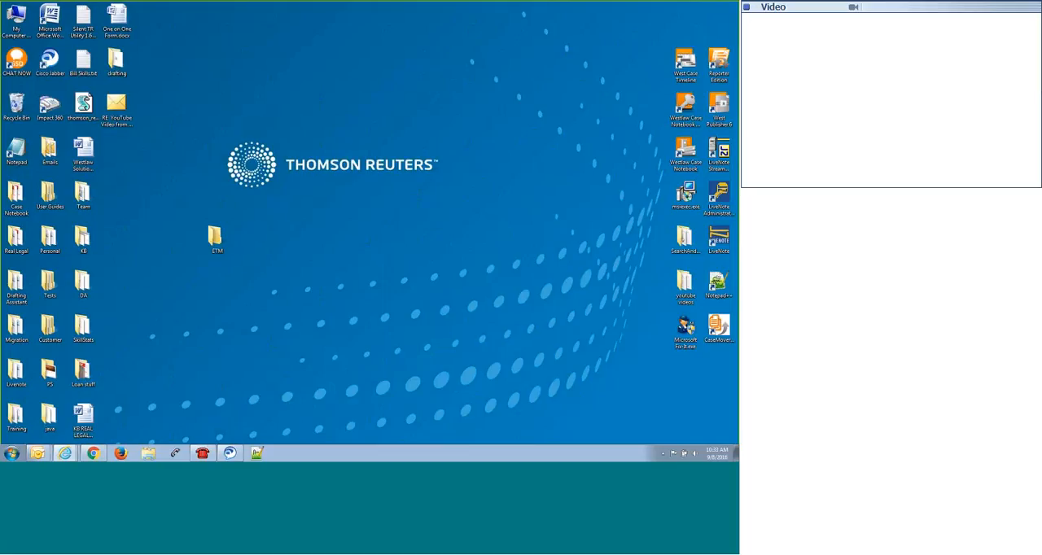
pyautogui.moveTo(362, 146)
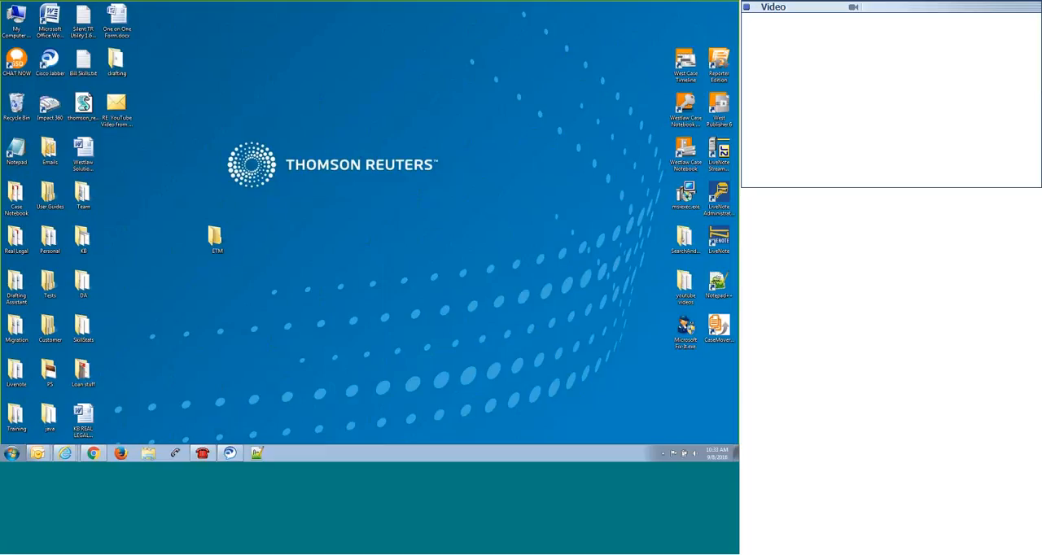
pyautogui.moveTo(247, 137)
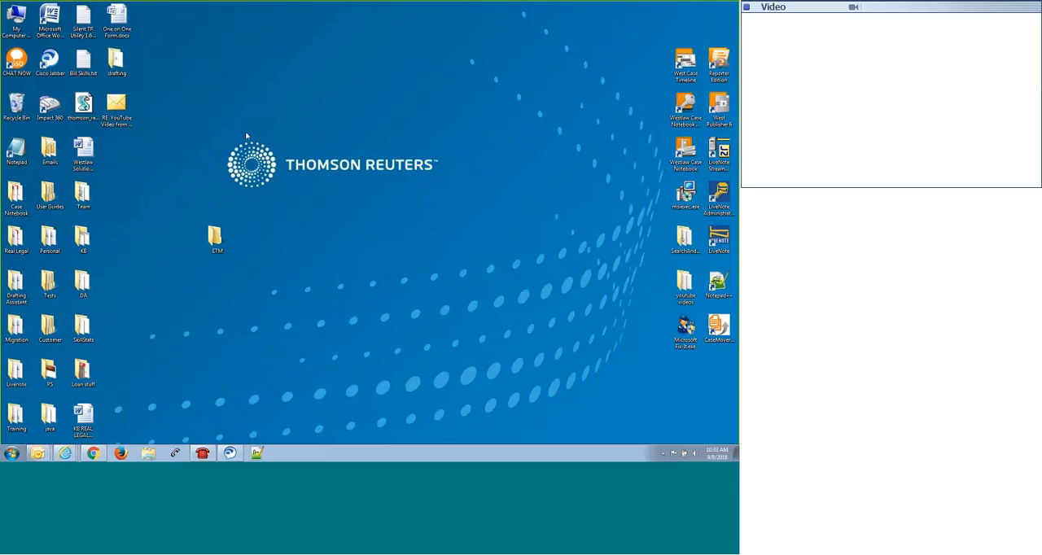
pyautogui.moveTo(248, 137)
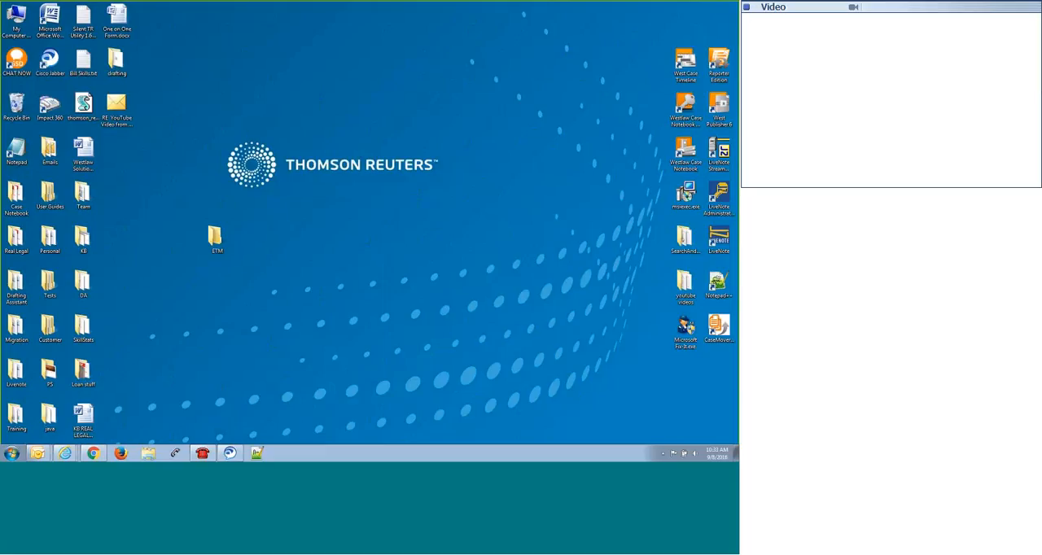
pyautogui.moveTo(397, 228)
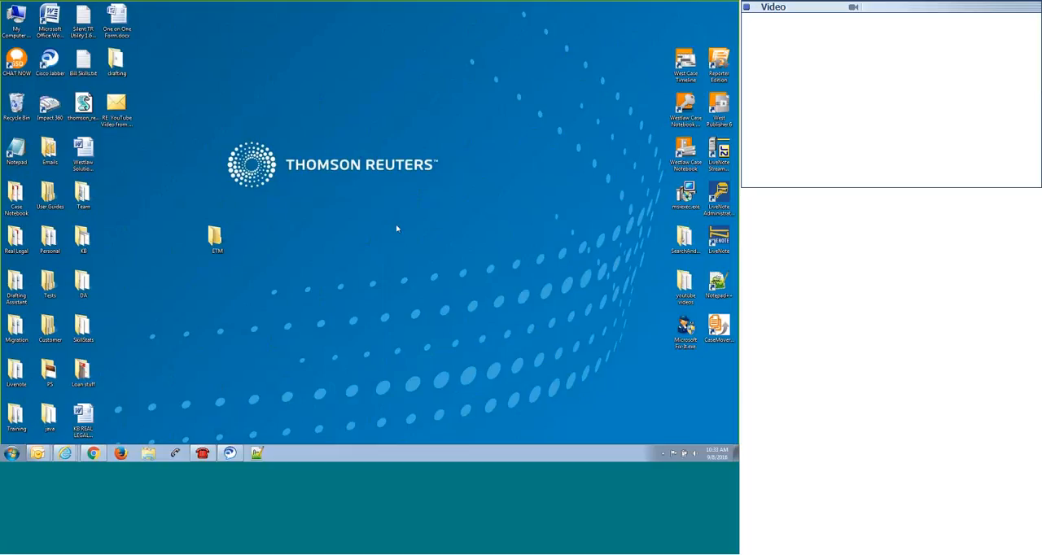
pyautogui.moveTo(573, 250)
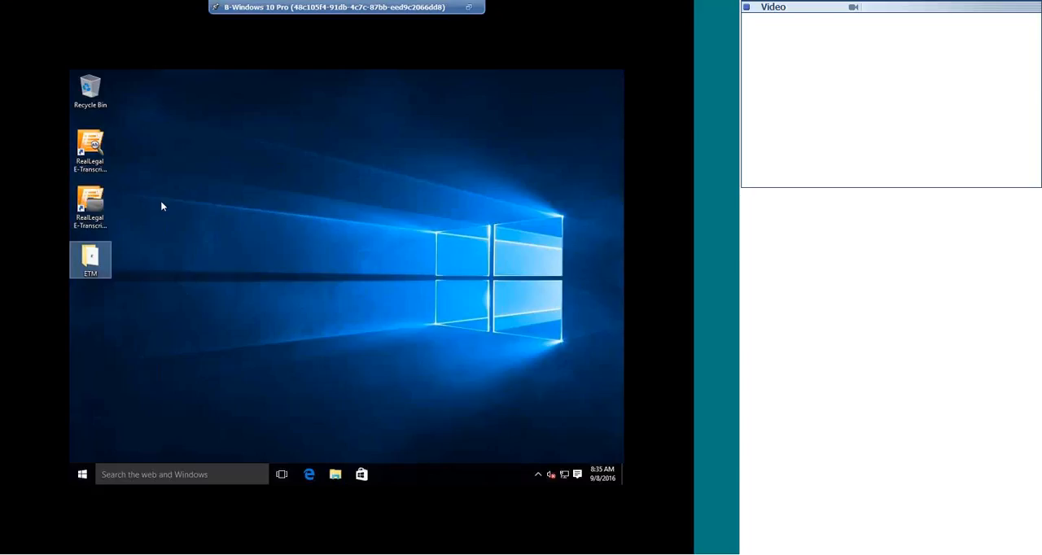
# Launch E-Transcript Manager and acknowledge the not-registered notice.
pyautogui.click(90, 203)
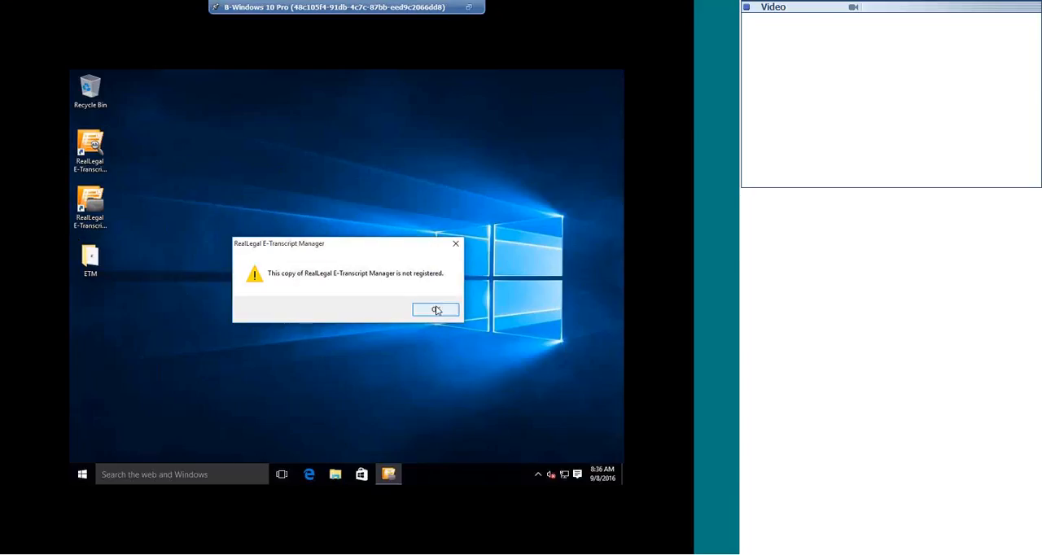
pyautogui.click(436, 309)
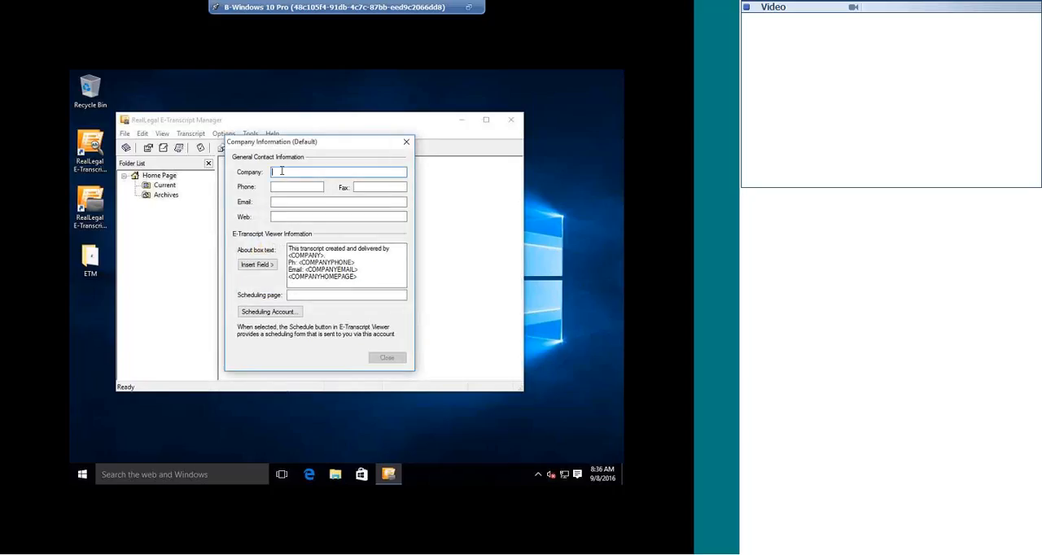
# Save TR as the company name and start activation to reach the account sign-in.
pyautogui.write('TR')
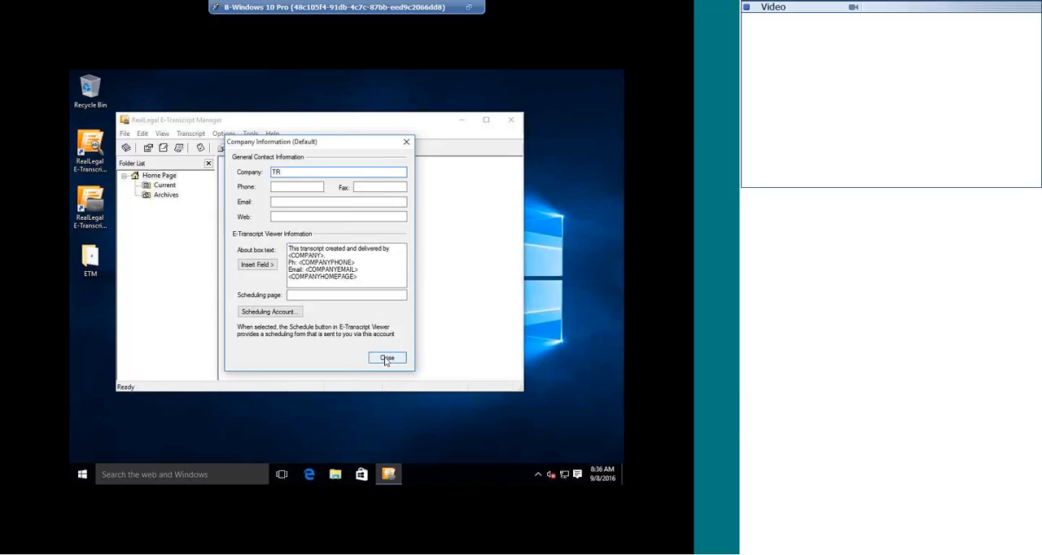
pyautogui.click(387, 358)
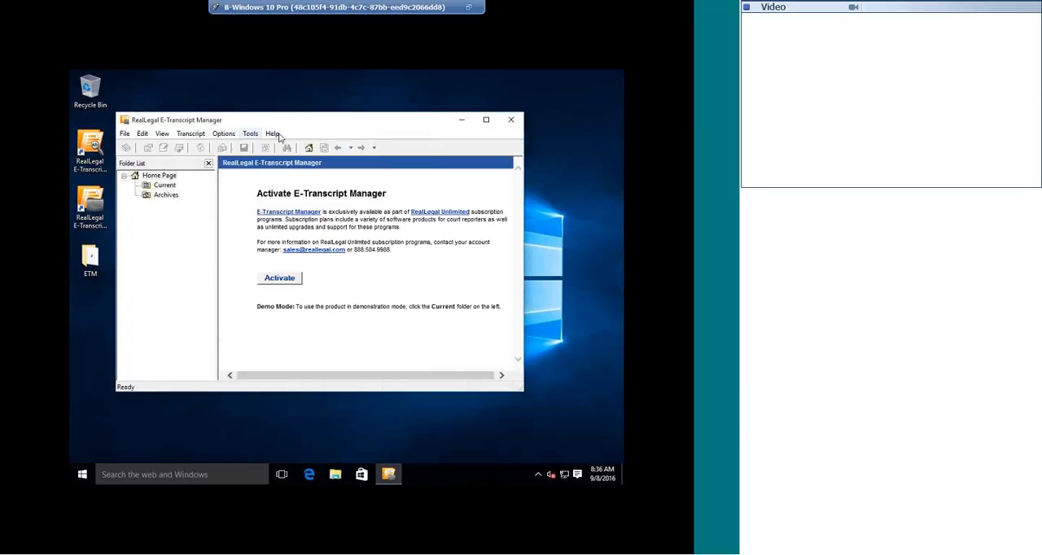
pyautogui.moveTo(280, 276)
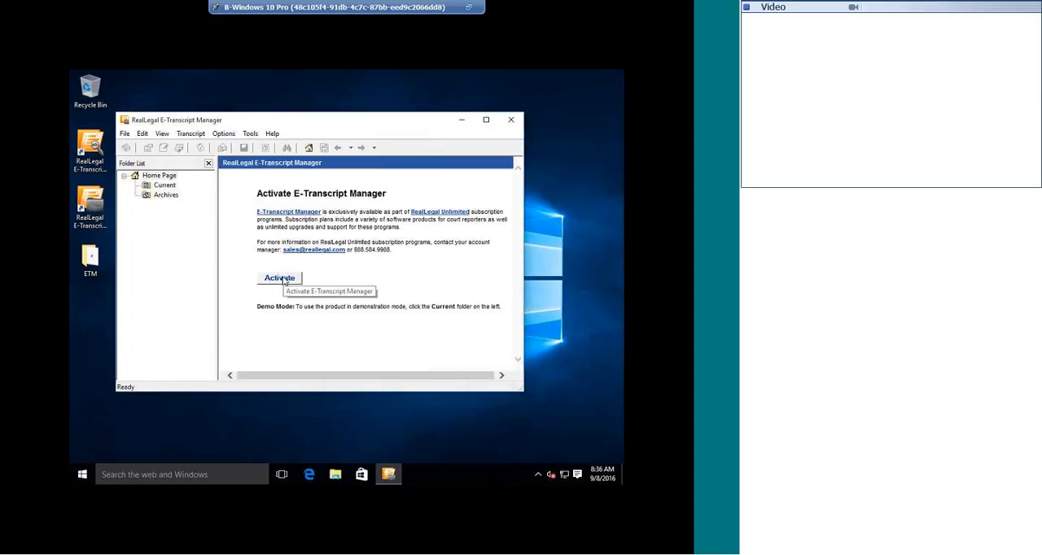
pyautogui.click(280, 276)
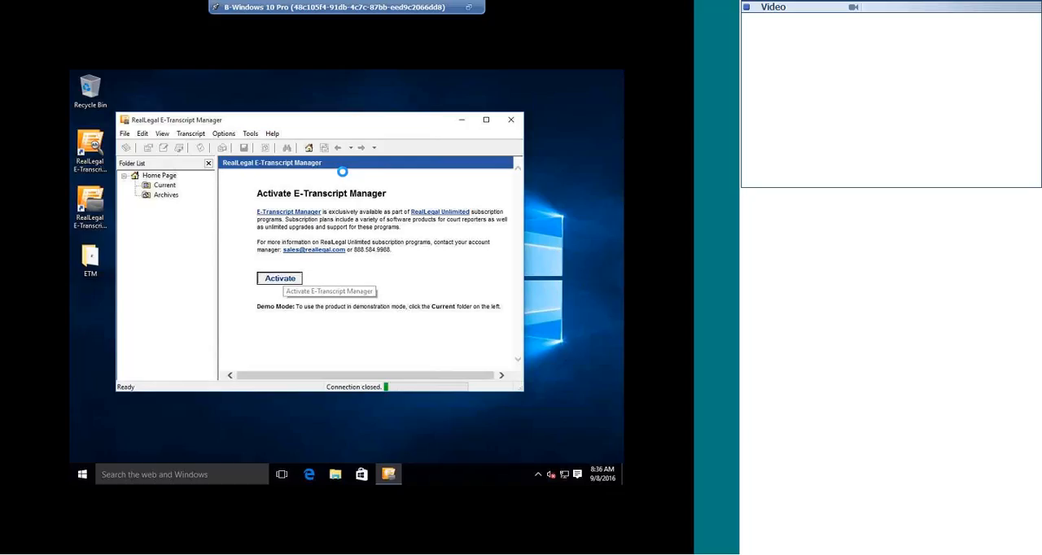
pyautogui.click(280, 277)
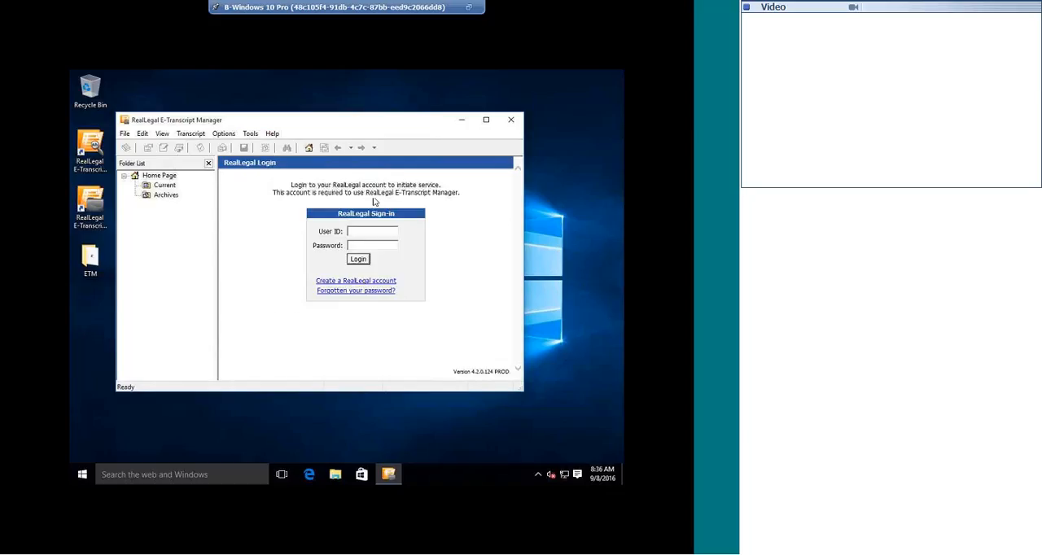
# Sign in to the RealLegal account and choose the re-installing with existing subscription option.
pyautogui.write('khaire')
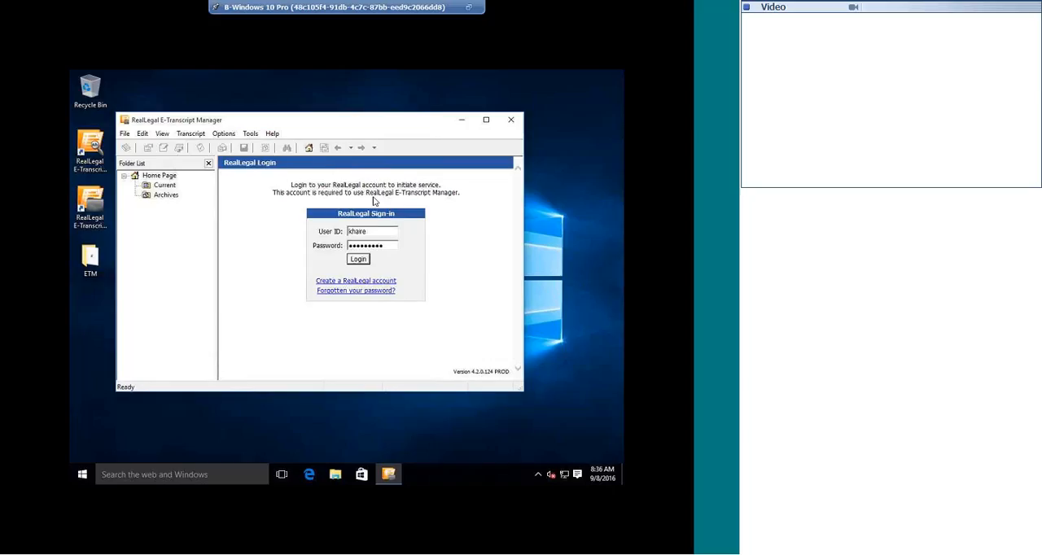
pyautogui.click(358, 259)
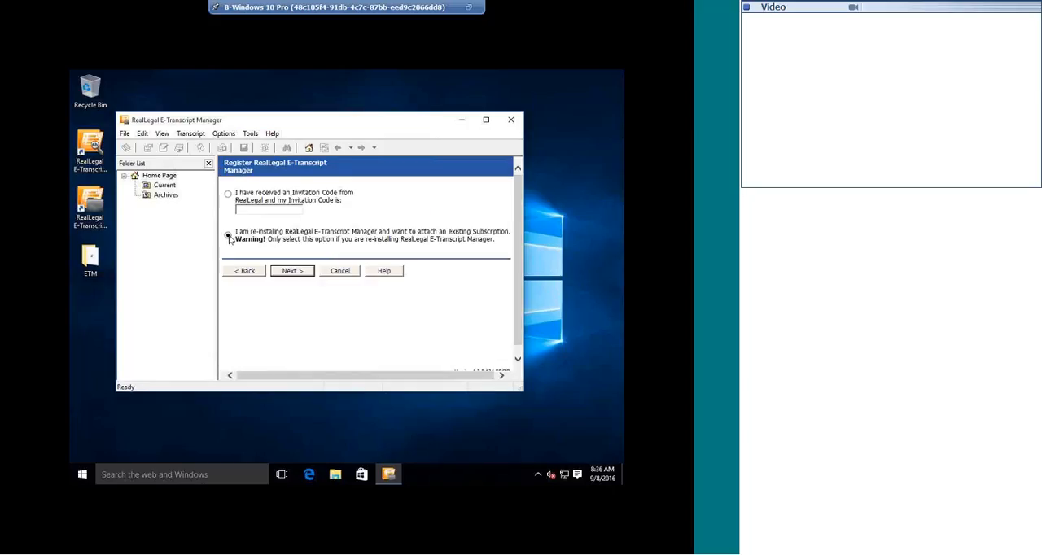
pyautogui.click(228, 234)
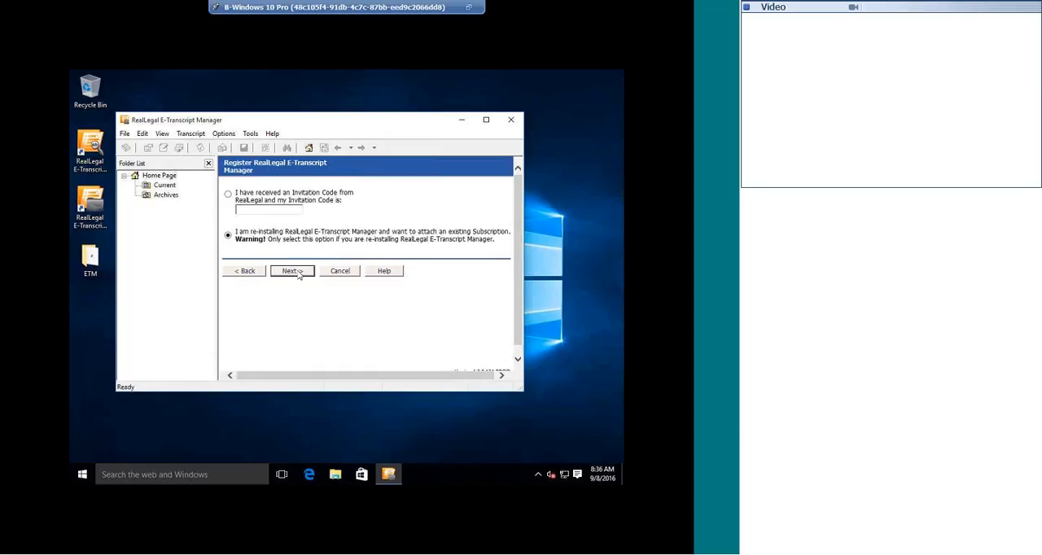
# Attach the existing subscription and finish activation back to the home page.
pyautogui.click(290, 270)
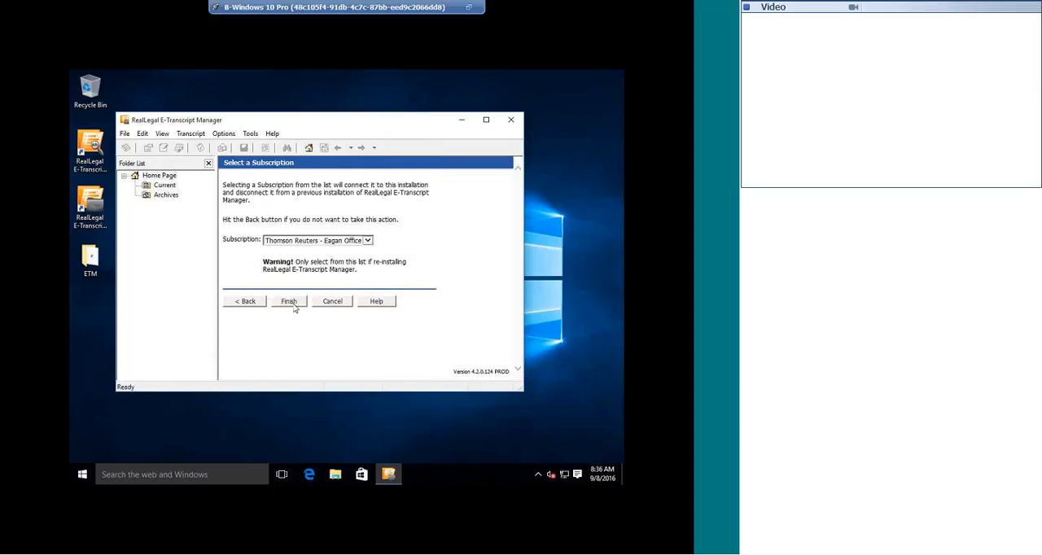
pyautogui.click(288, 301)
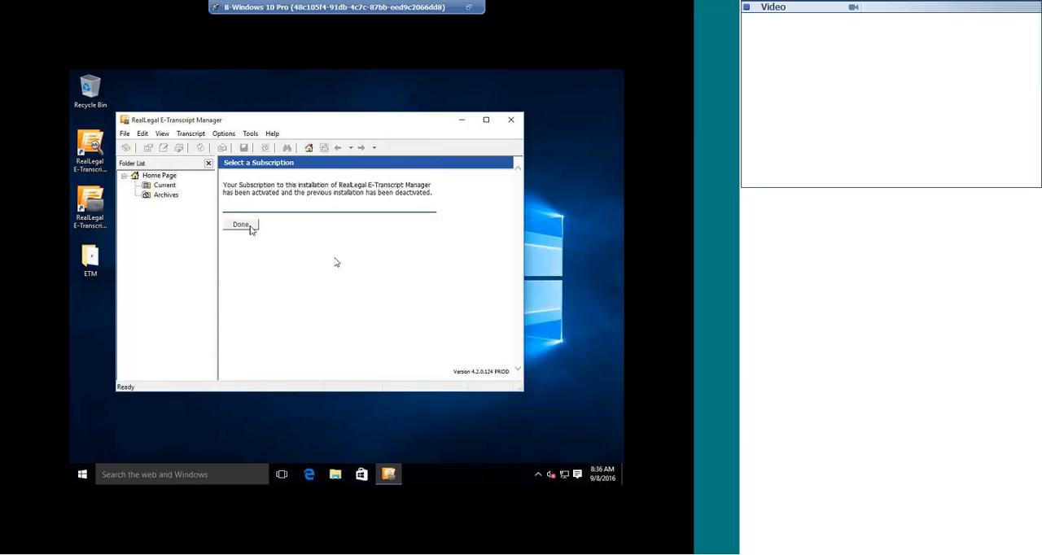
pyautogui.click(241, 225)
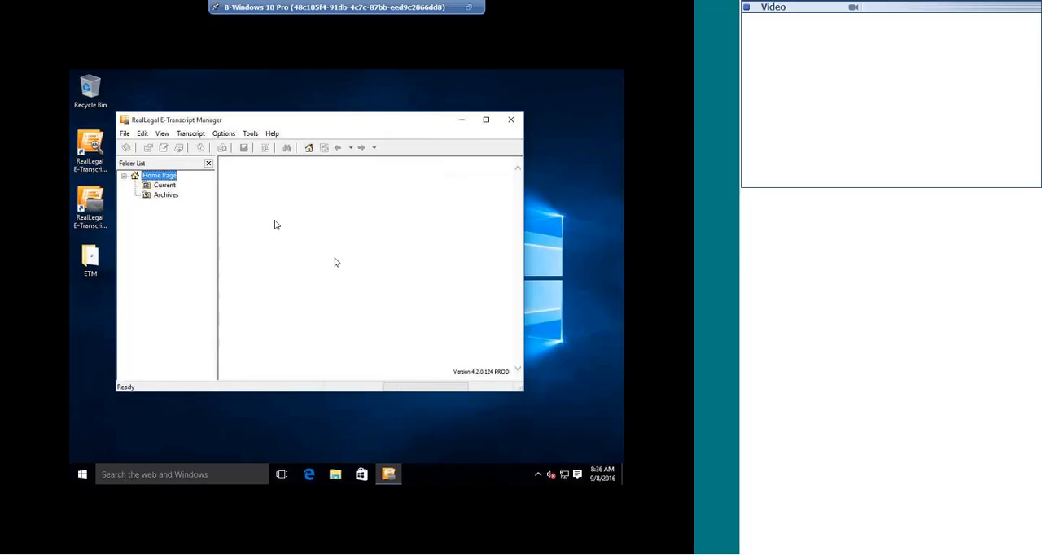
# Browse the new subscription's Sent Items, then Archives and Current, and close E-Transcript Manager.
pyautogui.click(166, 205)
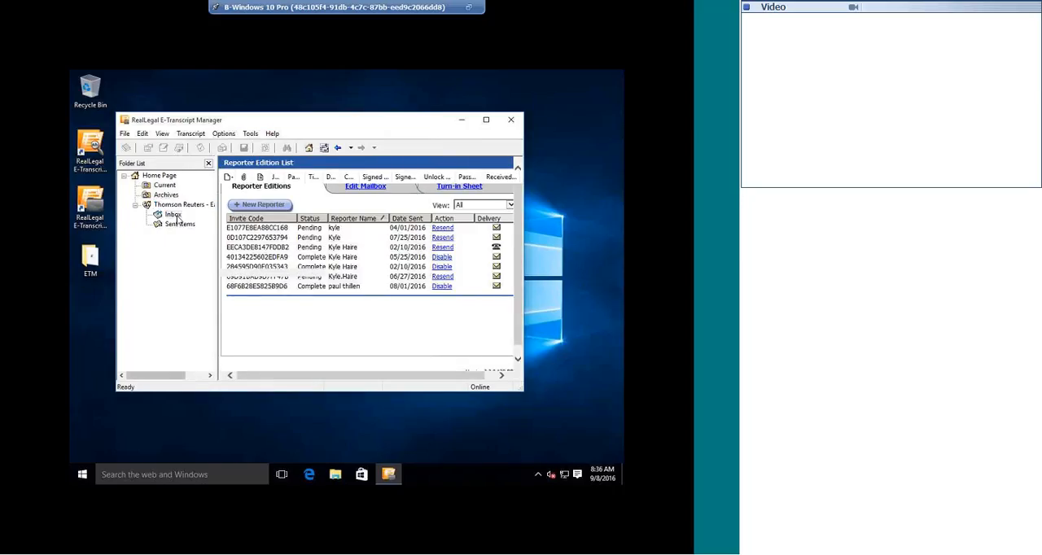
pyautogui.click(179, 225)
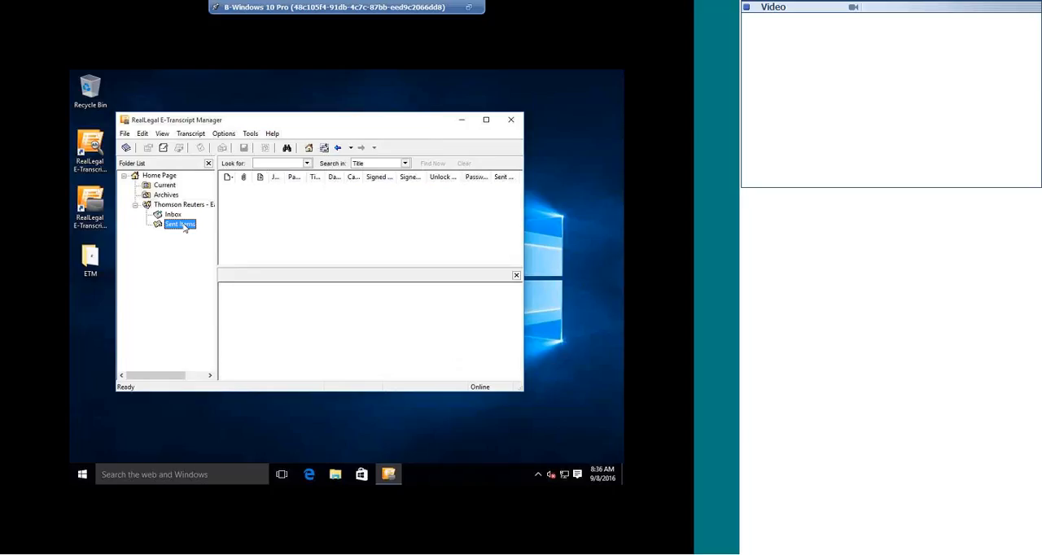
pyautogui.click(166, 195)
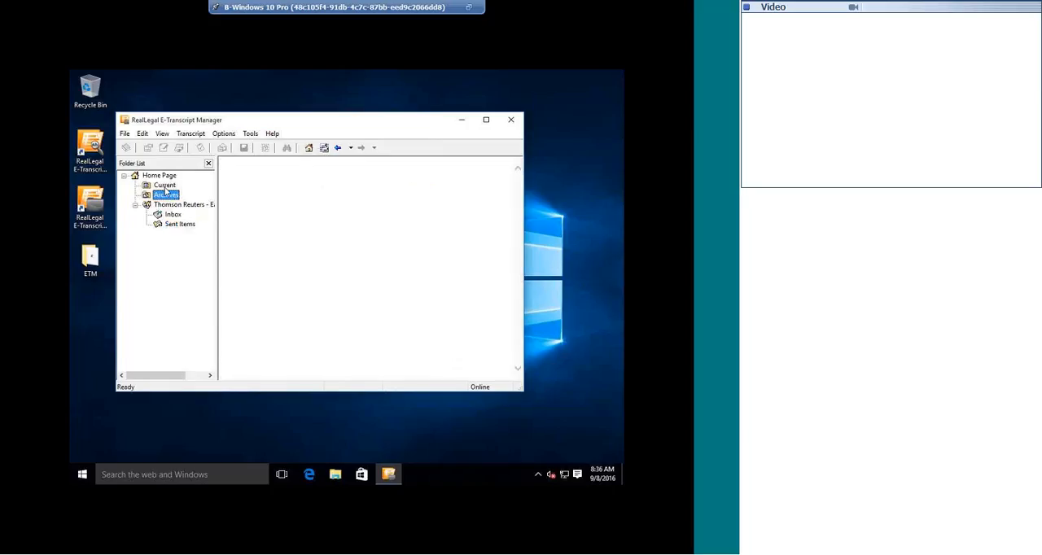
pyautogui.click(165, 185)
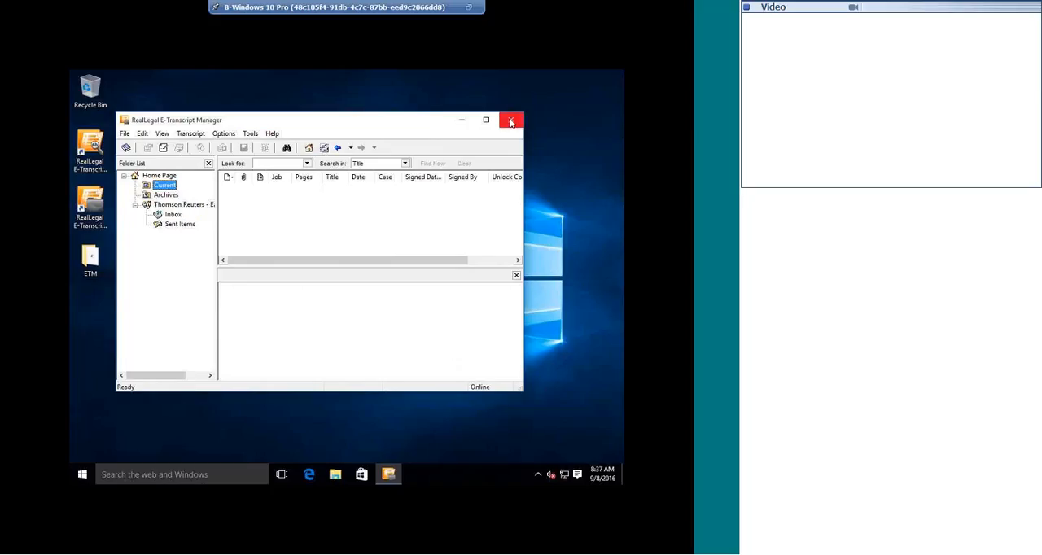
pyautogui.click(511, 120)
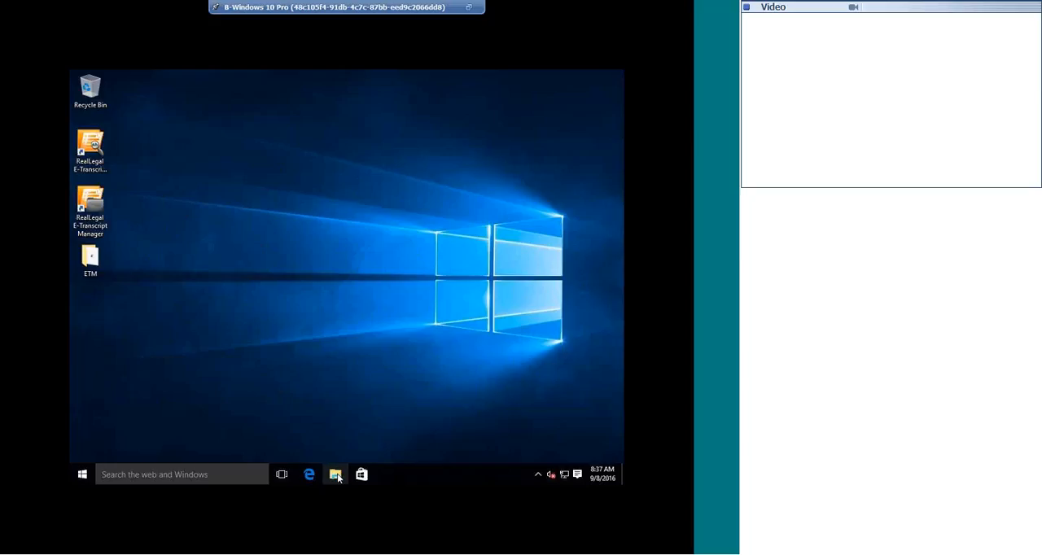
# Browse from This PC through C:\Users\Public into Public Documents.
pyautogui.click(335, 473)
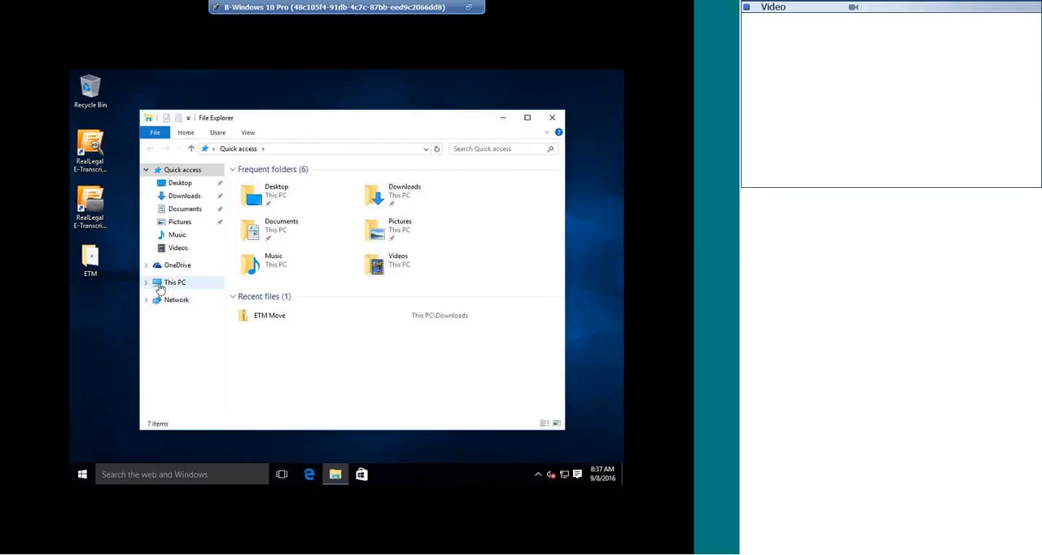
pyautogui.click(175, 281)
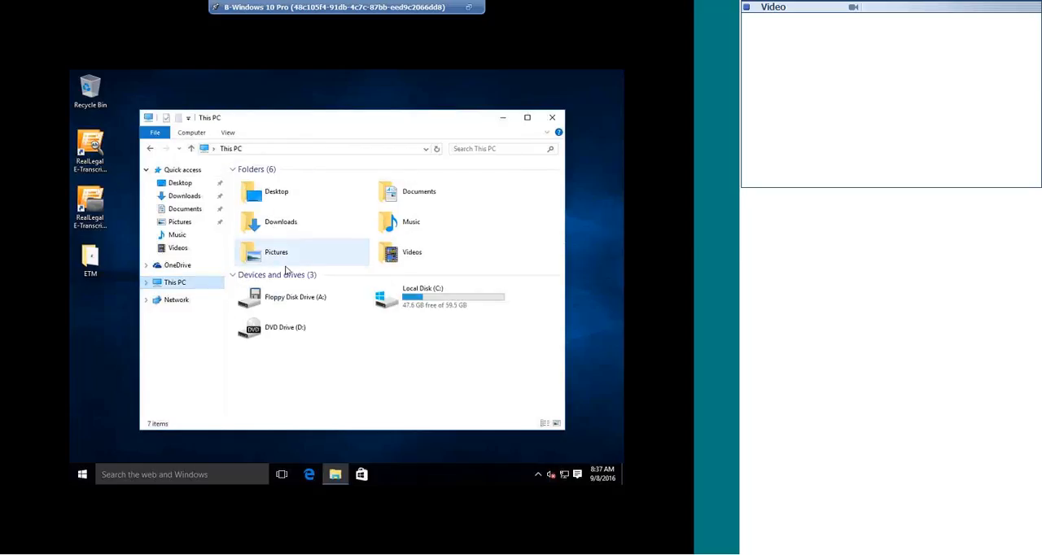
pyautogui.doubleClick(423, 296)
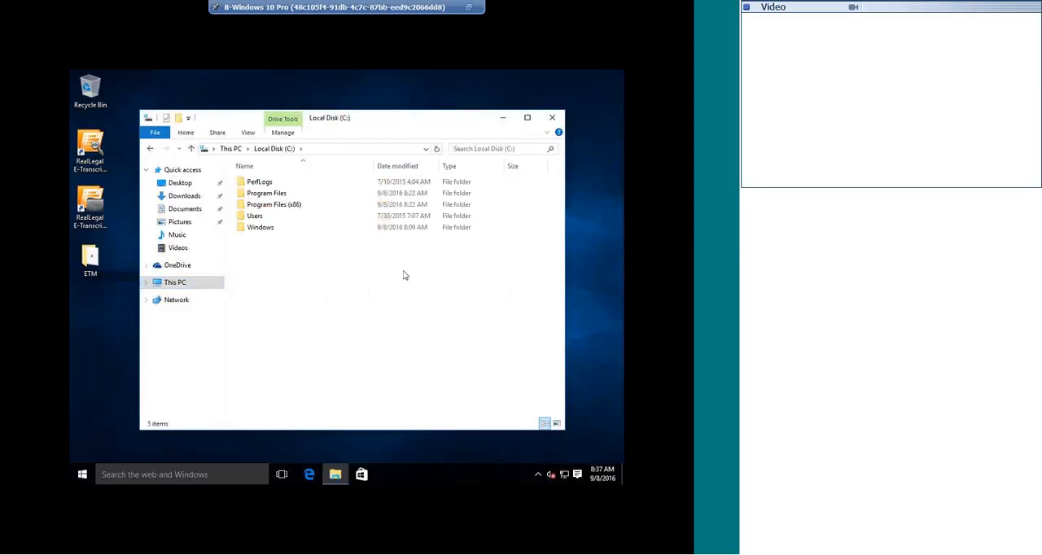
pyautogui.doubleClick(253, 214)
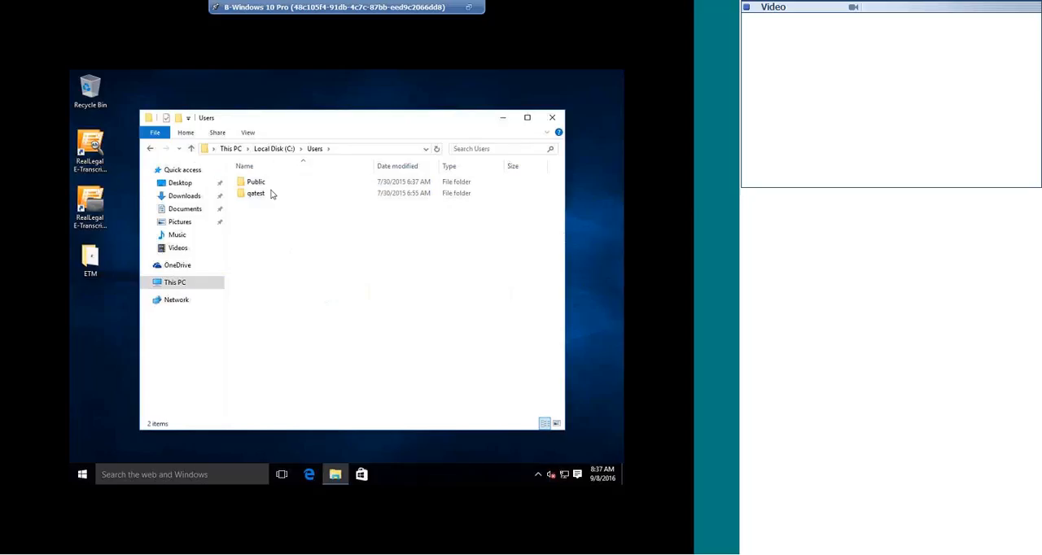
pyautogui.doubleClick(255, 182)
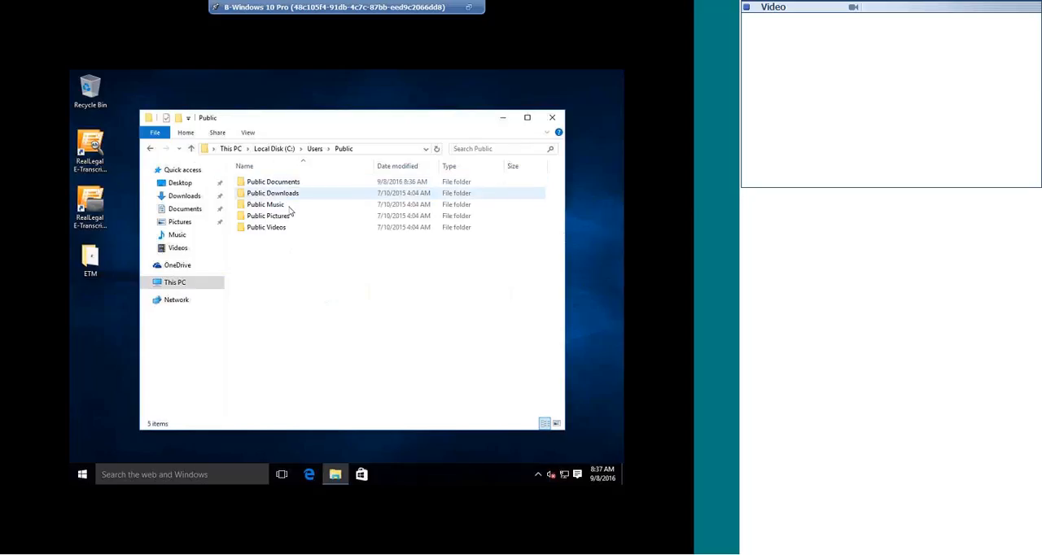
pyautogui.click(274, 182)
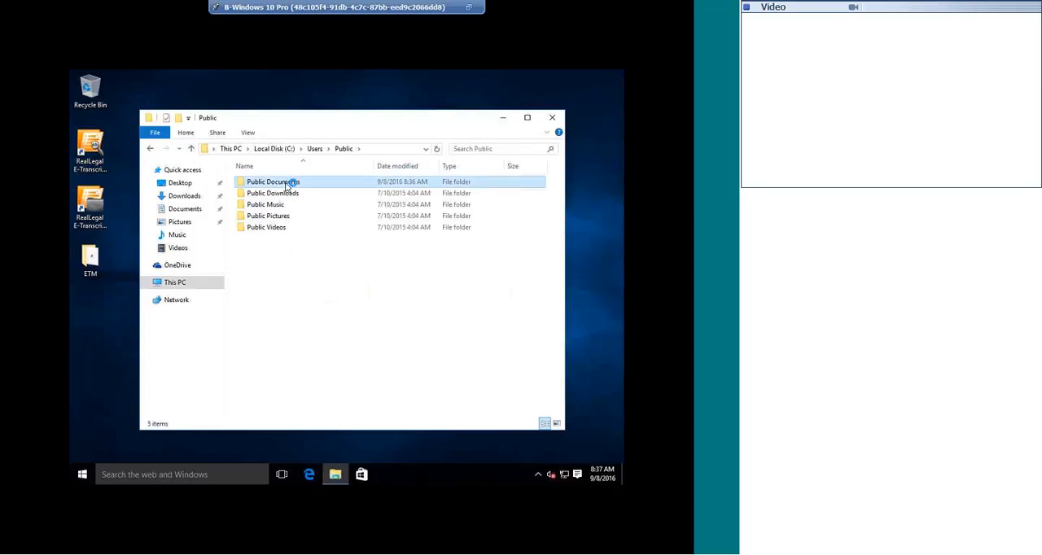
pyautogui.doubleClick(273, 182)
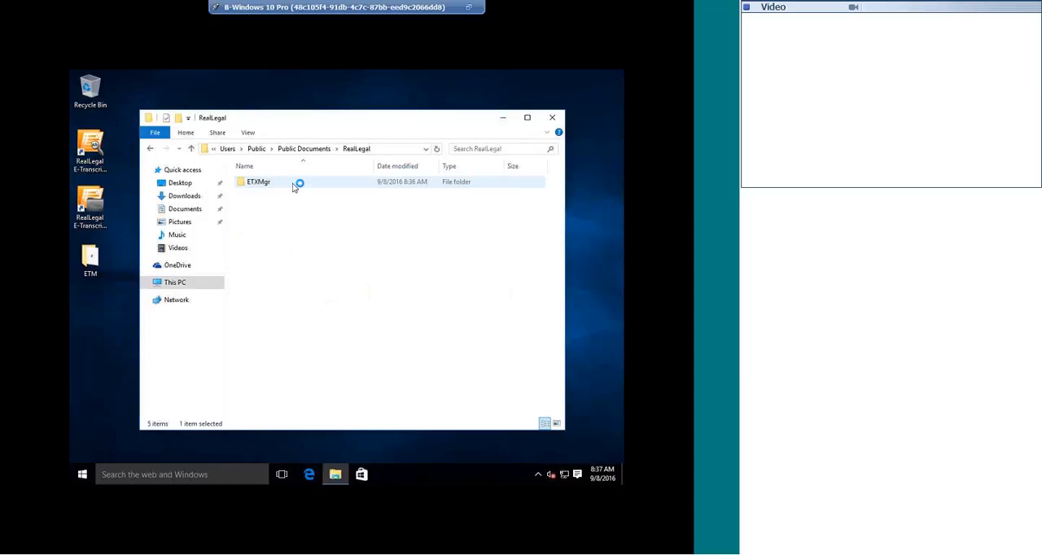
# Look inside ETMgr's Files folder, then return to the RealLegal folder.
pyautogui.doubleClick(257, 182)
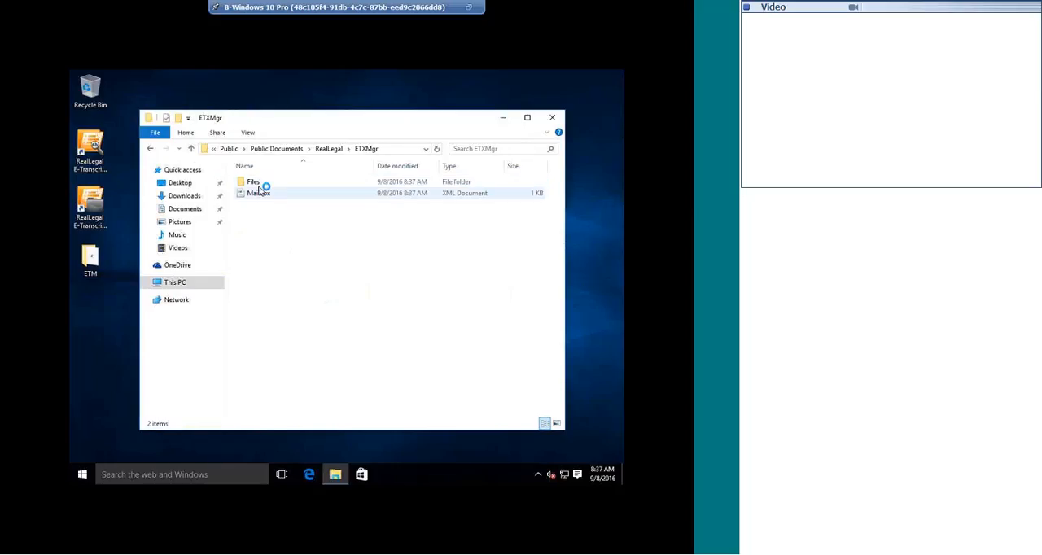
pyautogui.click(254, 181)
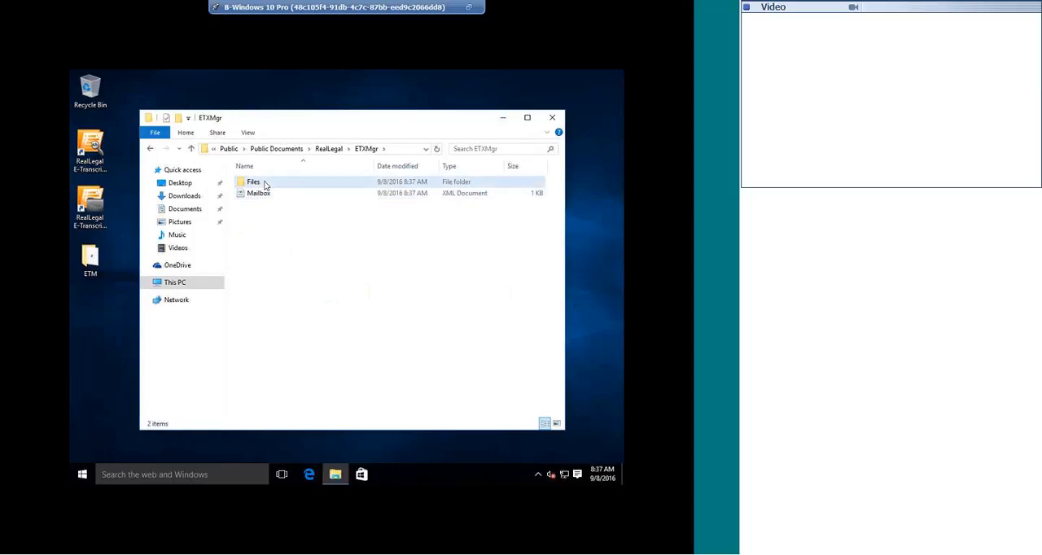
pyautogui.doubleClick(254, 182)
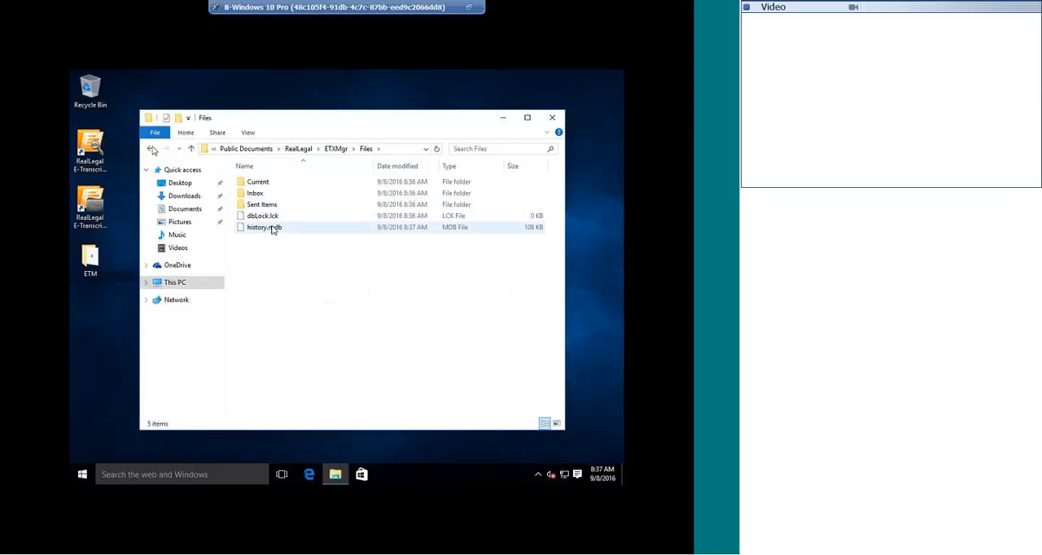
pyautogui.click(149, 148)
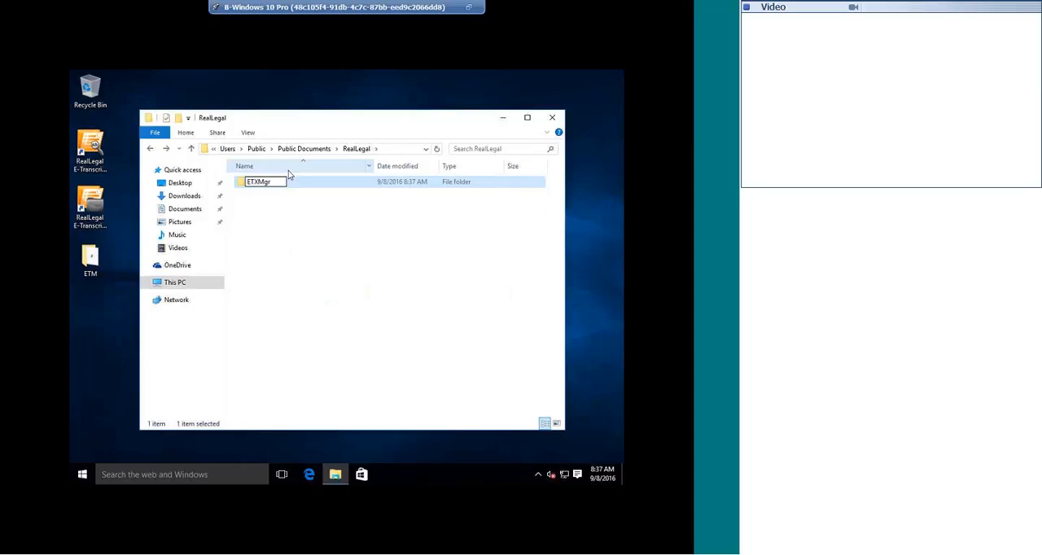
# Rename the old folder to ETMgr.old and paste the new ETMgr copy into RealLegal.
pyautogui.write('.old')
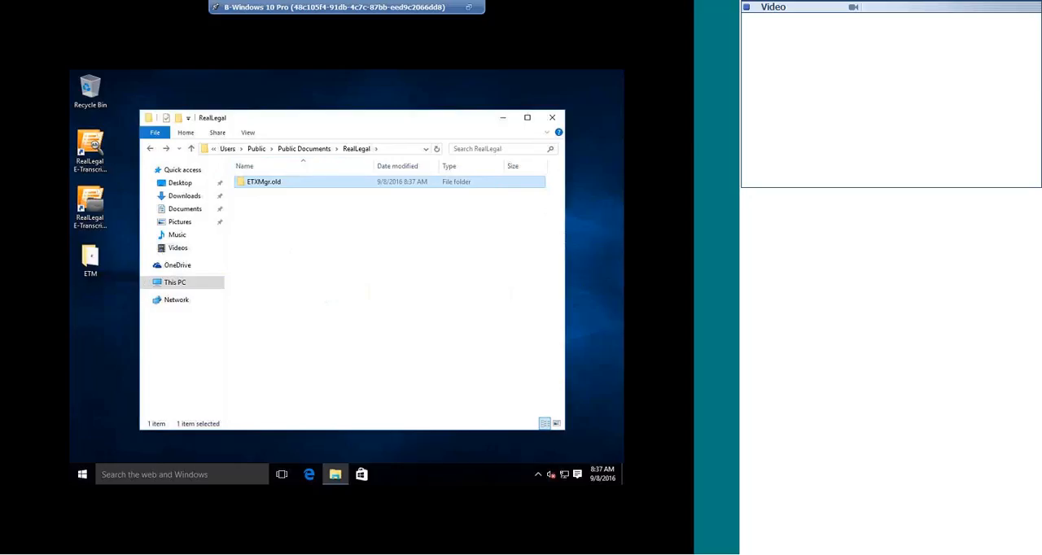
pyautogui.click(89, 258)
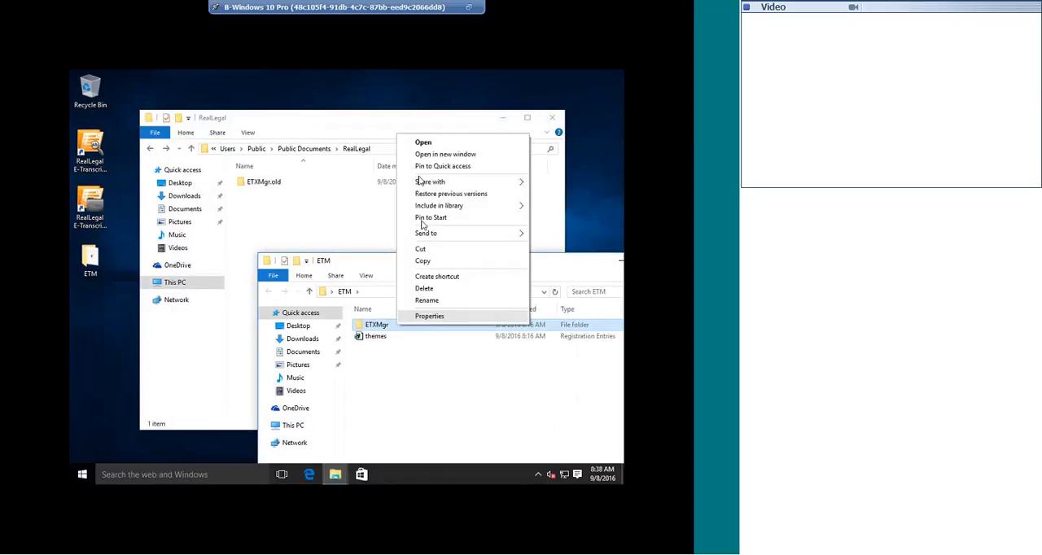
pyautogui.click(296, 224)
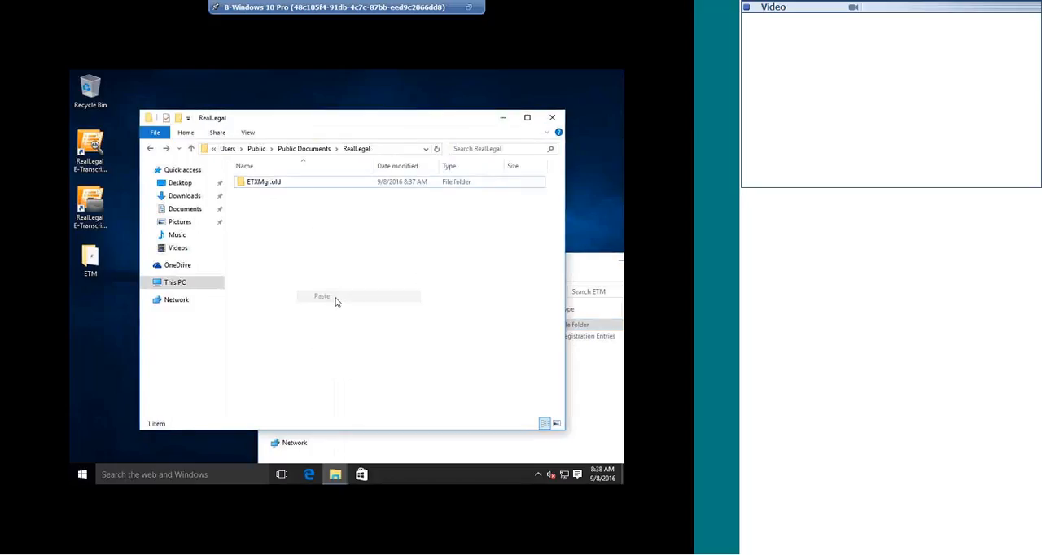
pyautogui.click(322, 296)
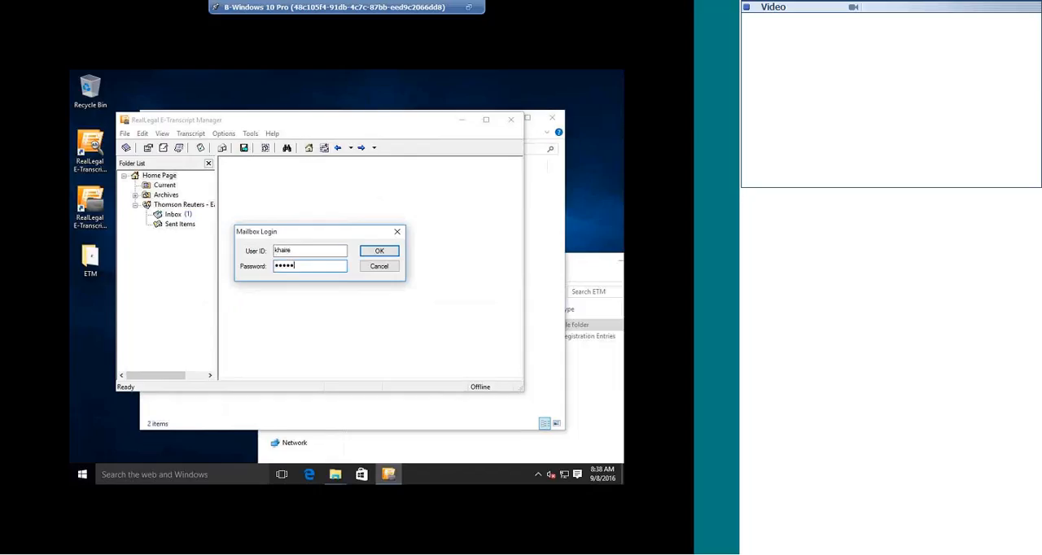
# Log in to the mailbox and browse the Current, Archives and Sent Items transcripts.
pyautogui.click(378, 250)
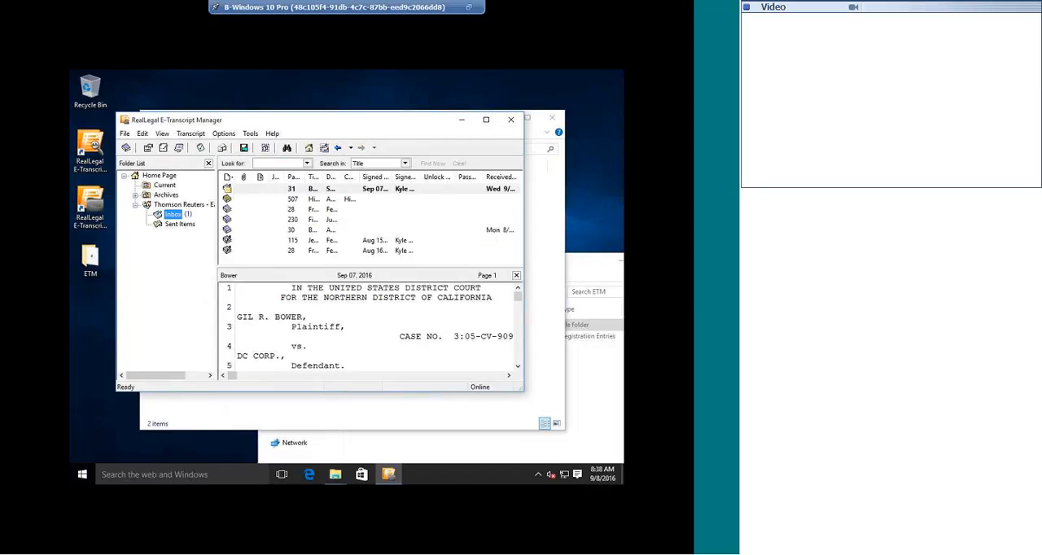
pyautogui.click(163, 186)
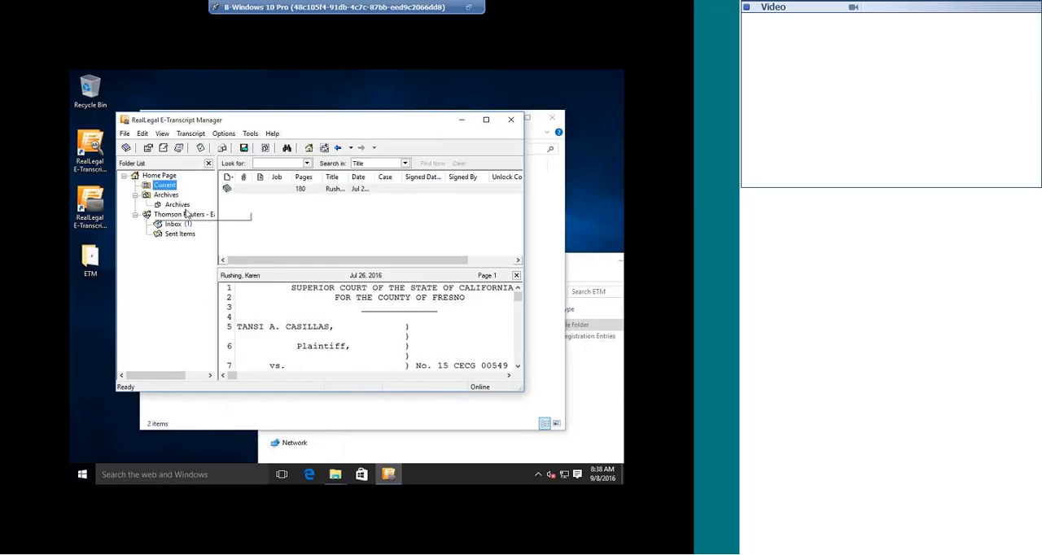
pyautogui.click(166, 195)
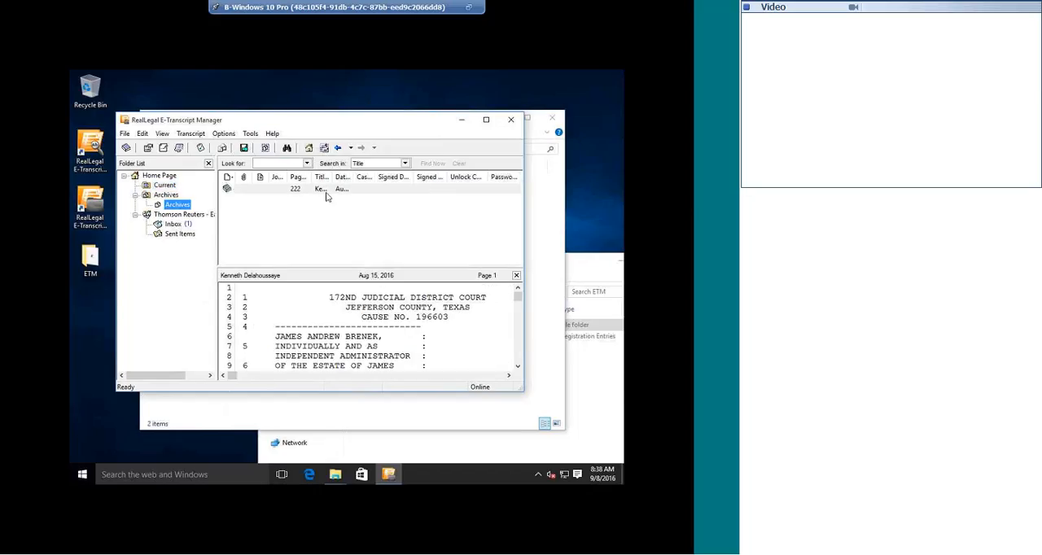
pyautogui.click(179, 235)
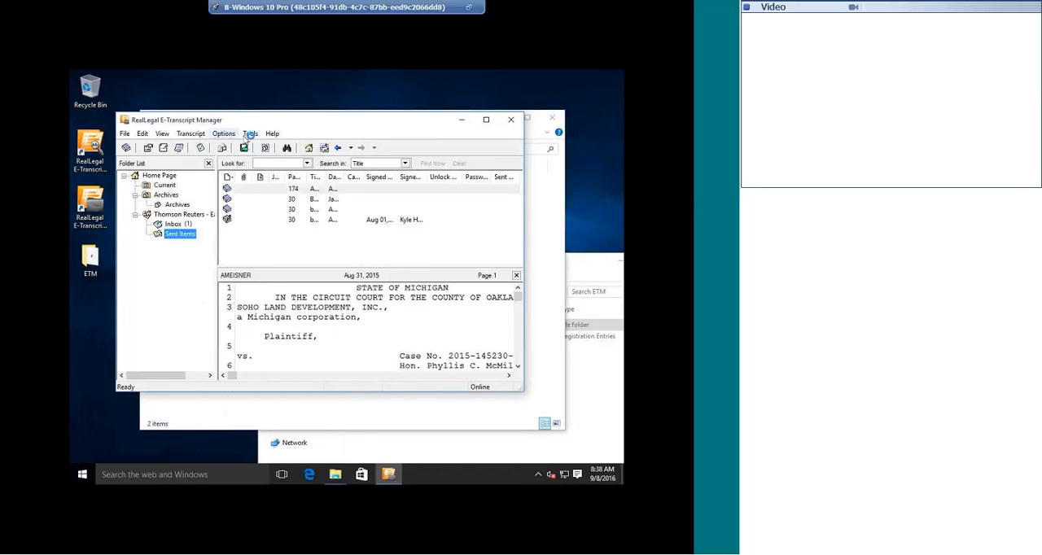
pyautogui.click(189, 133)
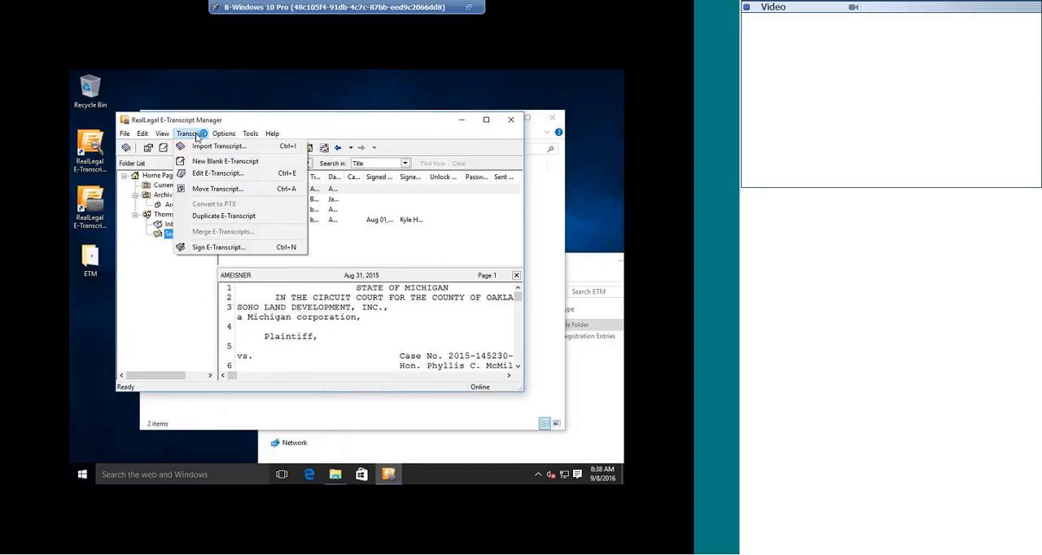
# Check Options > Transcript Themes shows only No Theme, then close E-Transcript Manager.
pyautogui.click(223, 134)
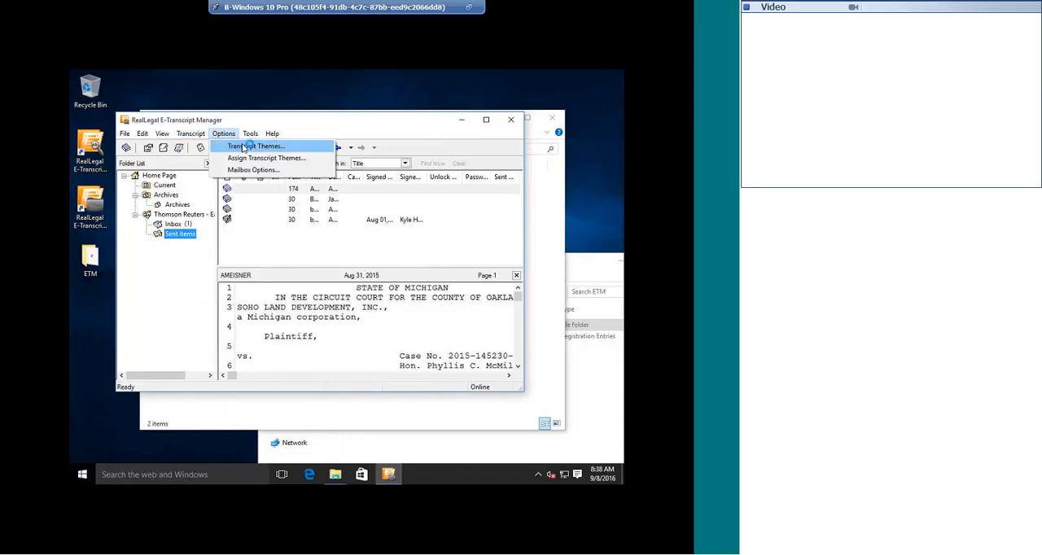
pyautogui.click(256, 146)
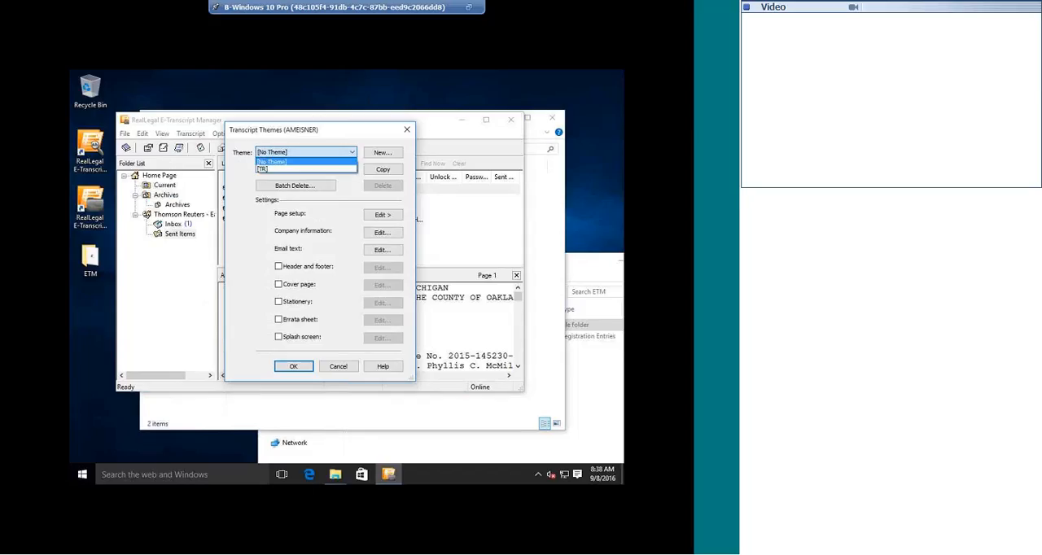
pyautogui.click(306, 151)
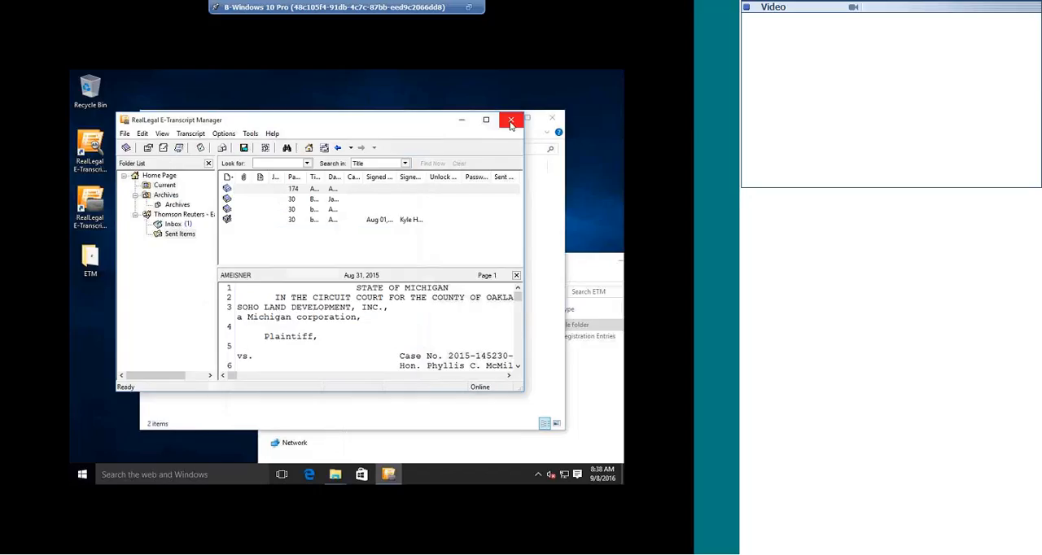
pyautogui.click(511, 120)
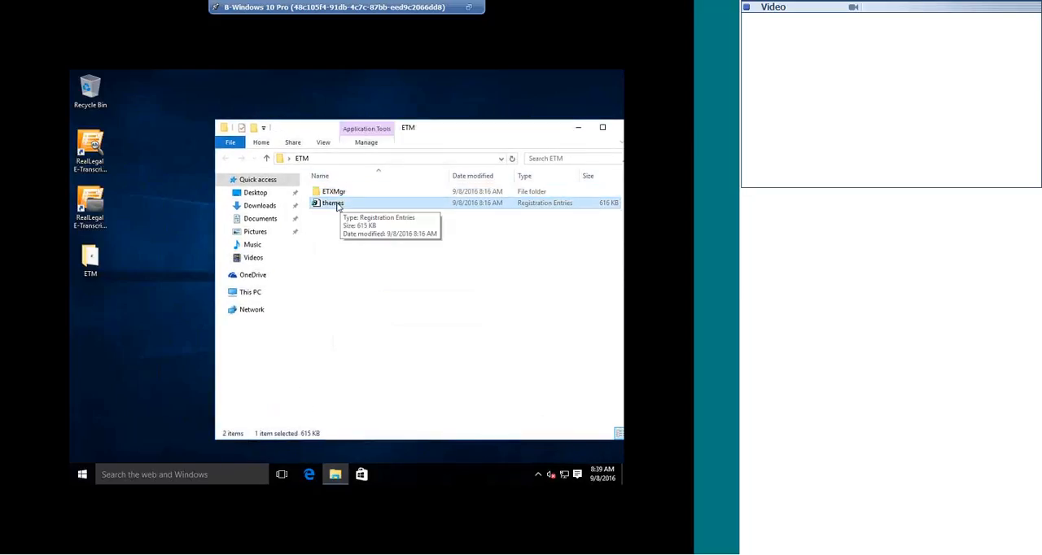
# Run themes.reg, approving Run, UAC and Registry Editor prompts, and acknowledge the successful import.
pyautogui.doubleClick(332, 202)
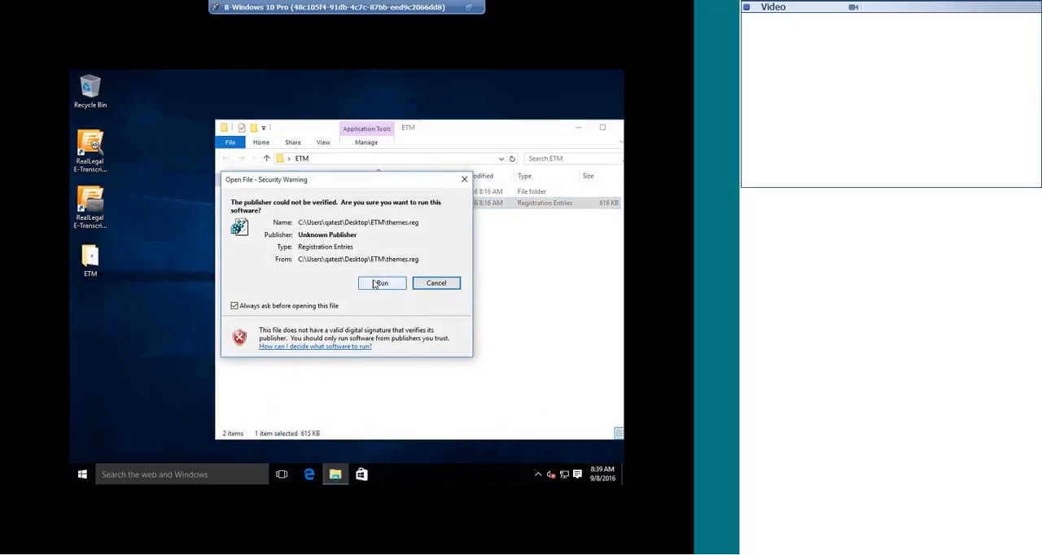
pyautogui.click(381, 283)
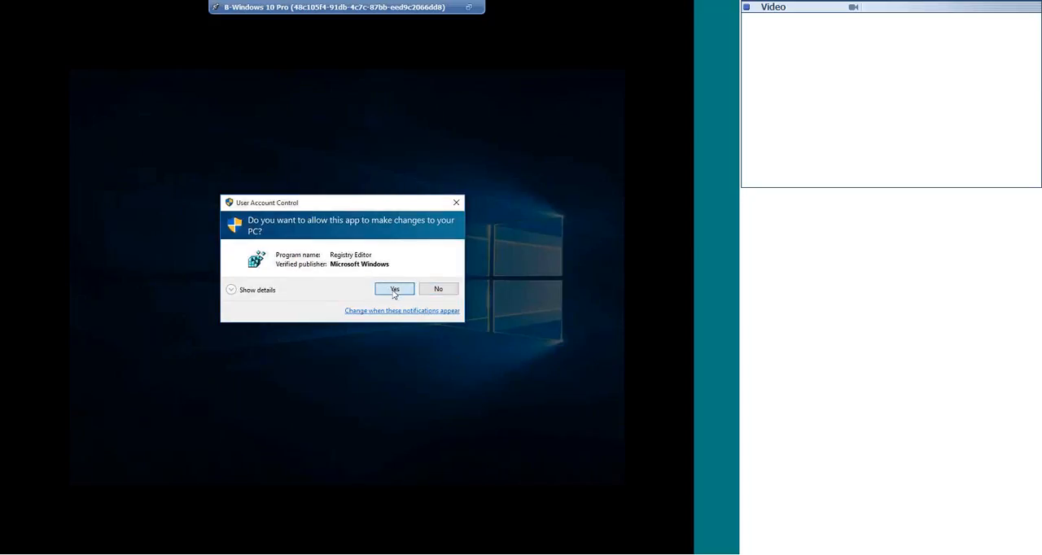
pyautogui.click(394, 290)
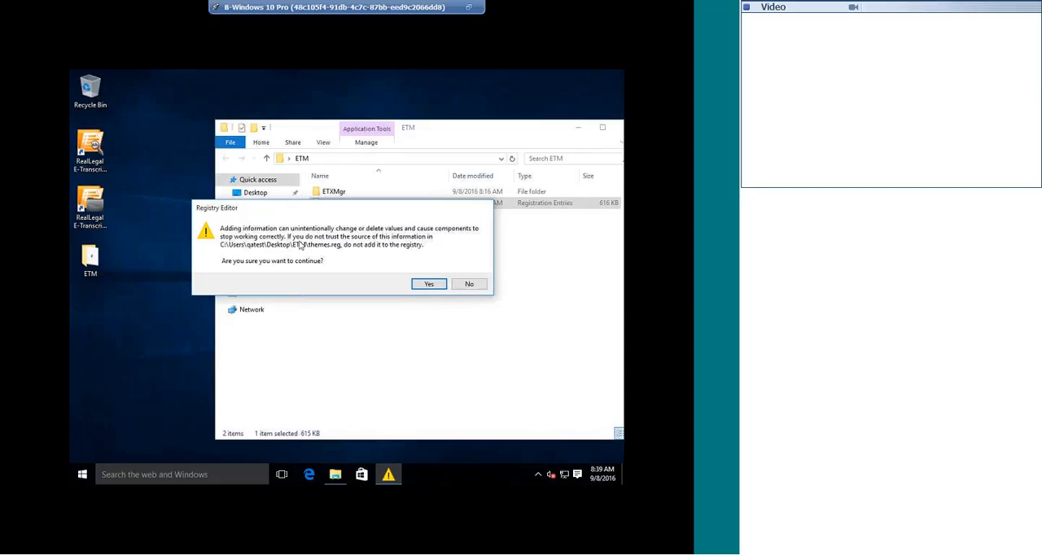
pyautogui.moveTo(276, 235)
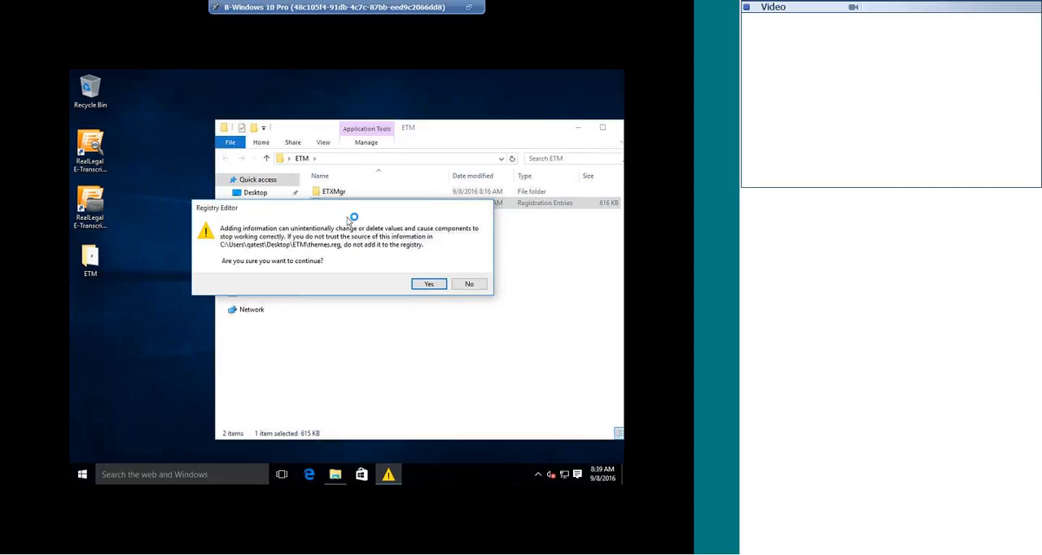
pyautogui.moveTo(292, 218)
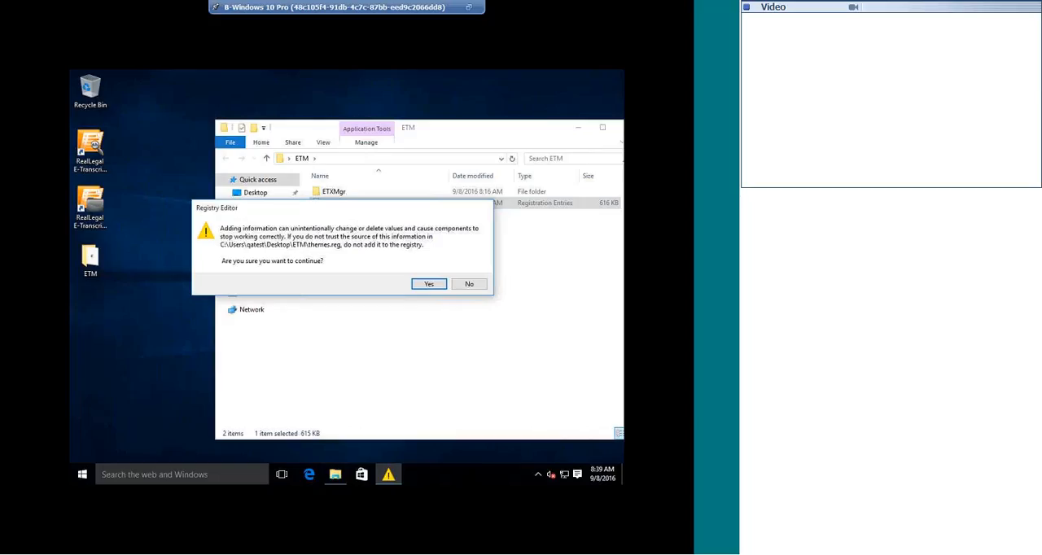
pyautogui.click(429, 284)
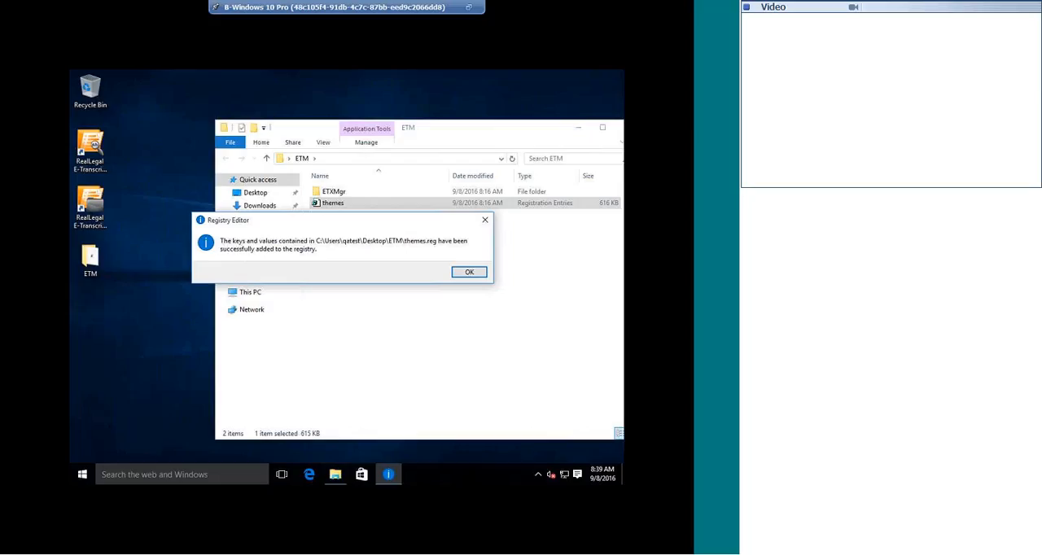
pyautogui.click(469, 270)
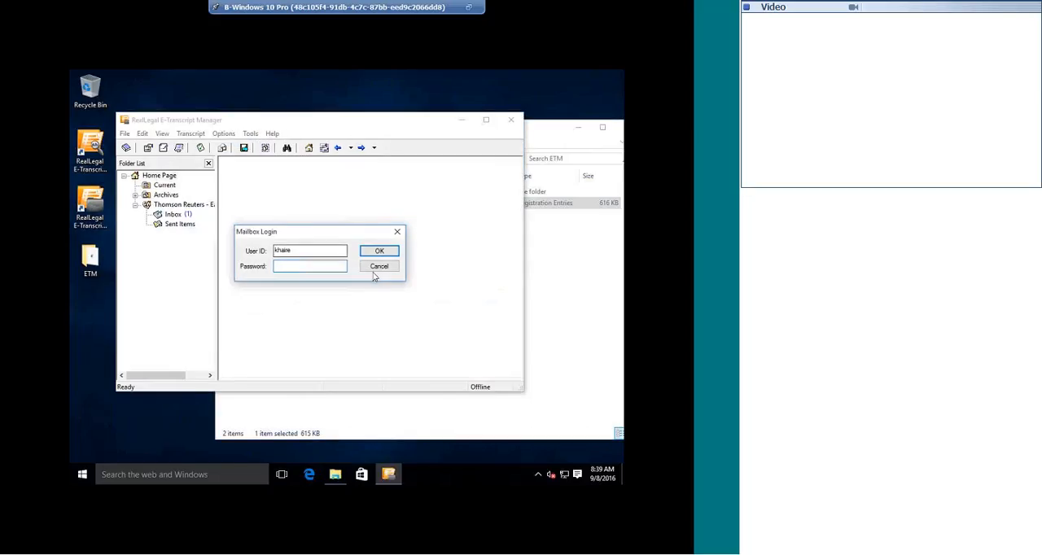
pyautogui.click(377, 267)
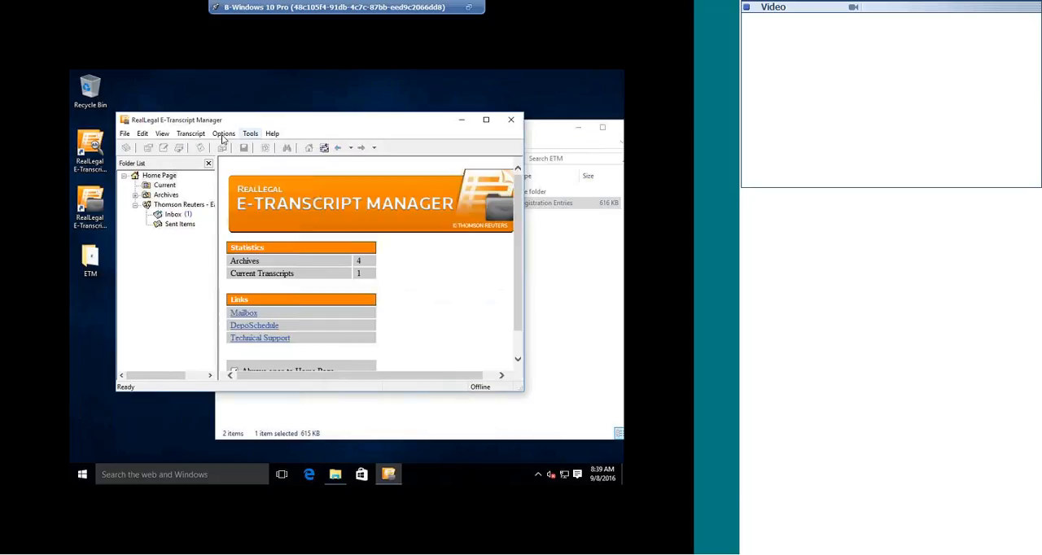
pyautogui.click(223, 134)
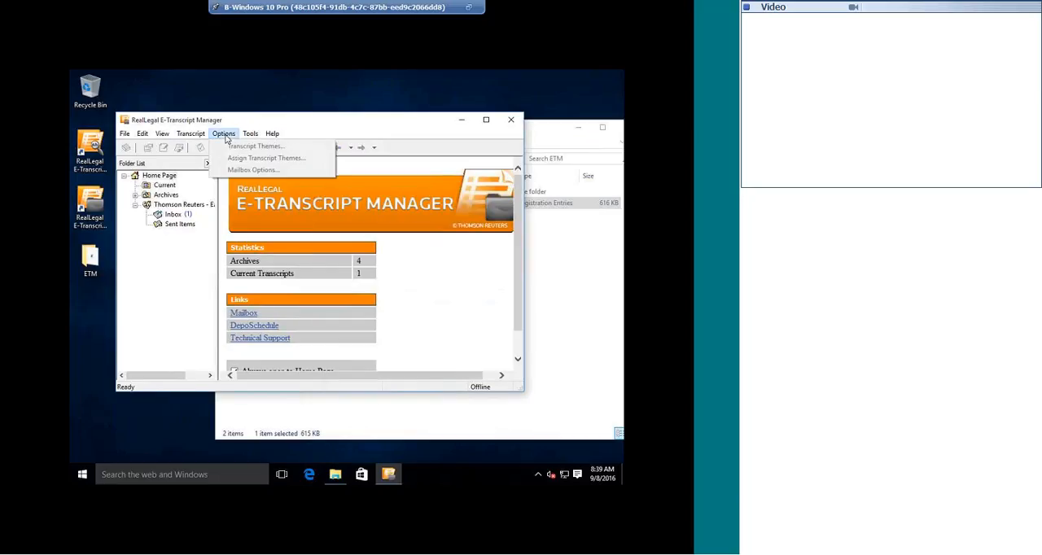
pyautogui.click(173, 213)
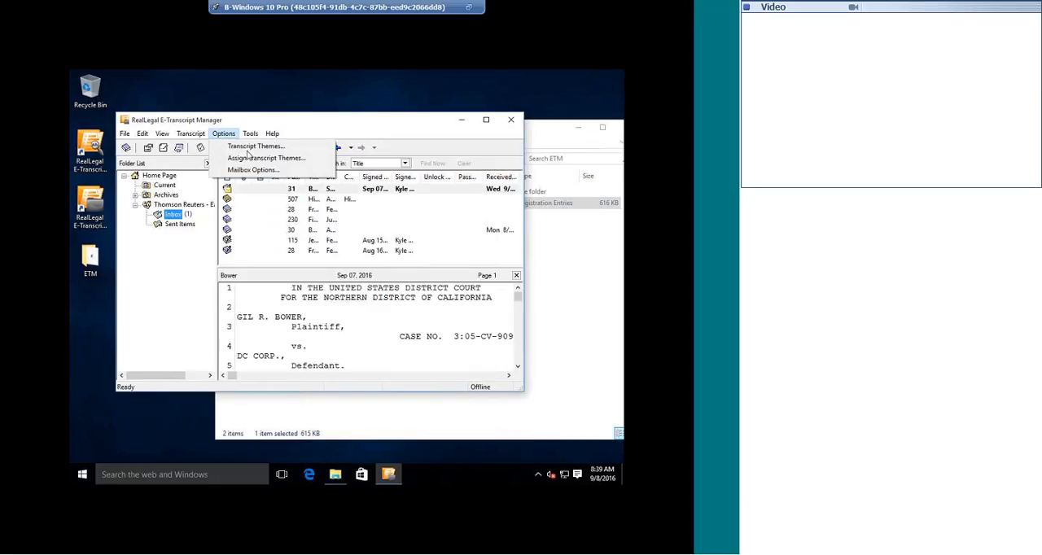
pyautogui.click(256, 147)
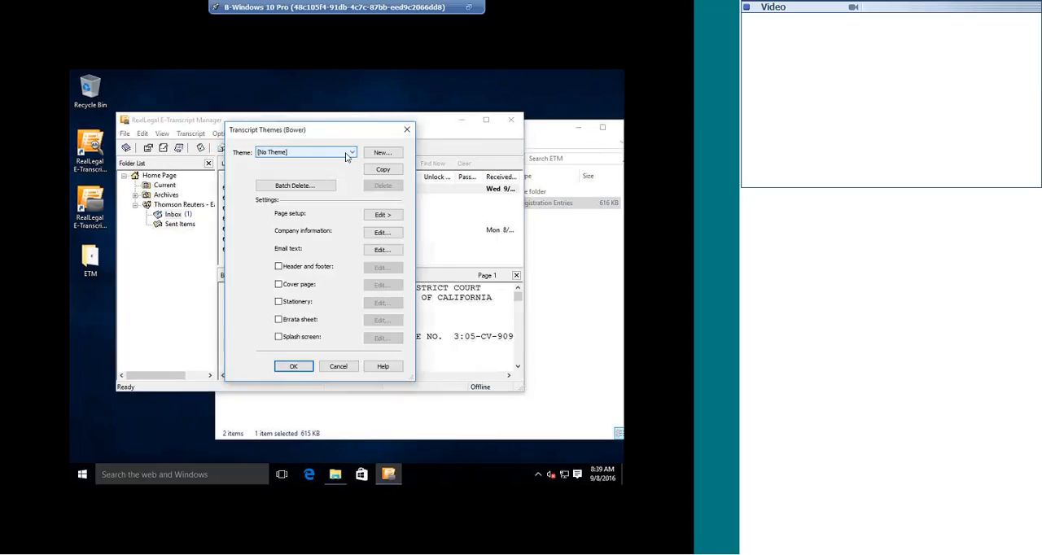
pyautogui.click(352, 151)
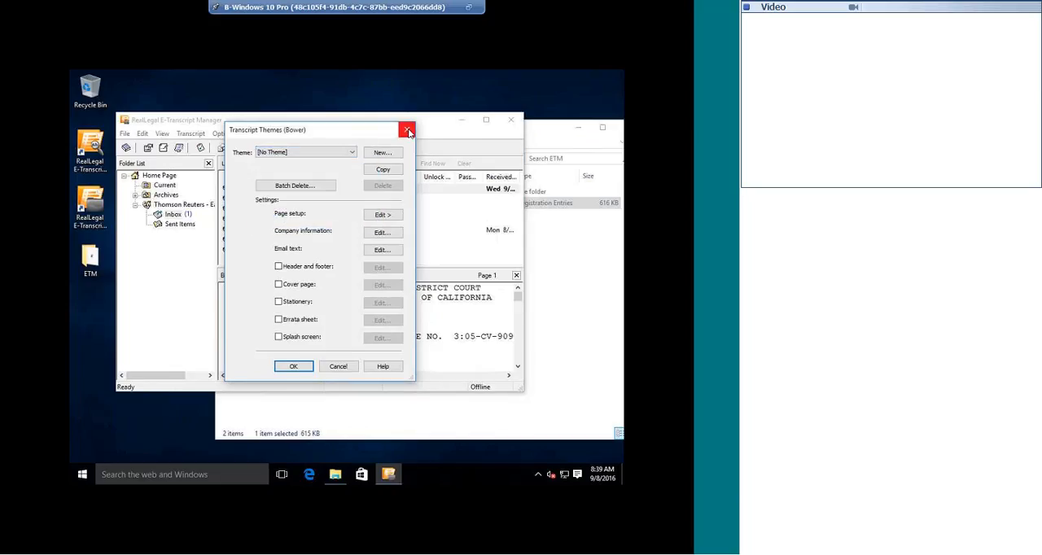
pyautogui.click(407, 130)
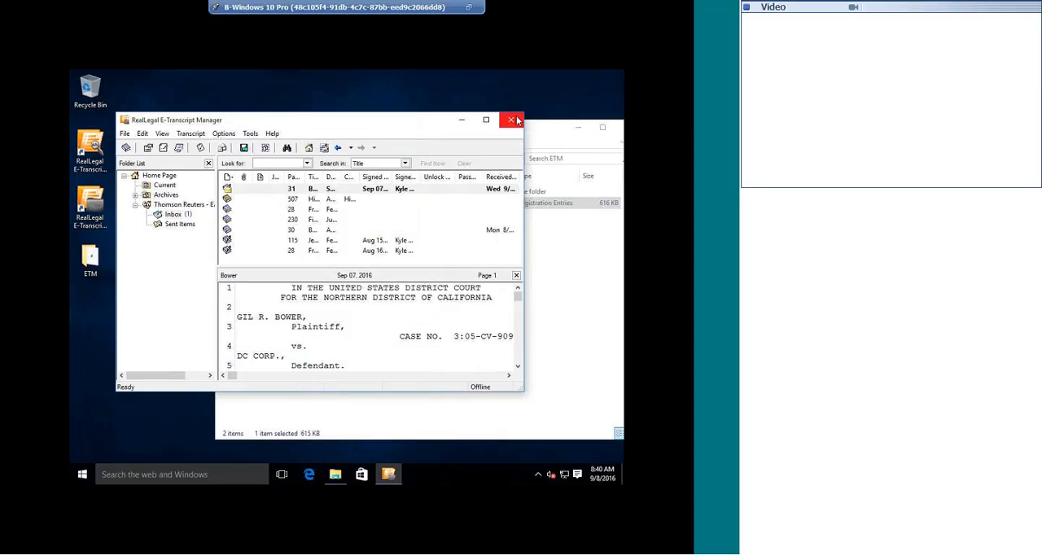
pyautogui.click(511, 121)
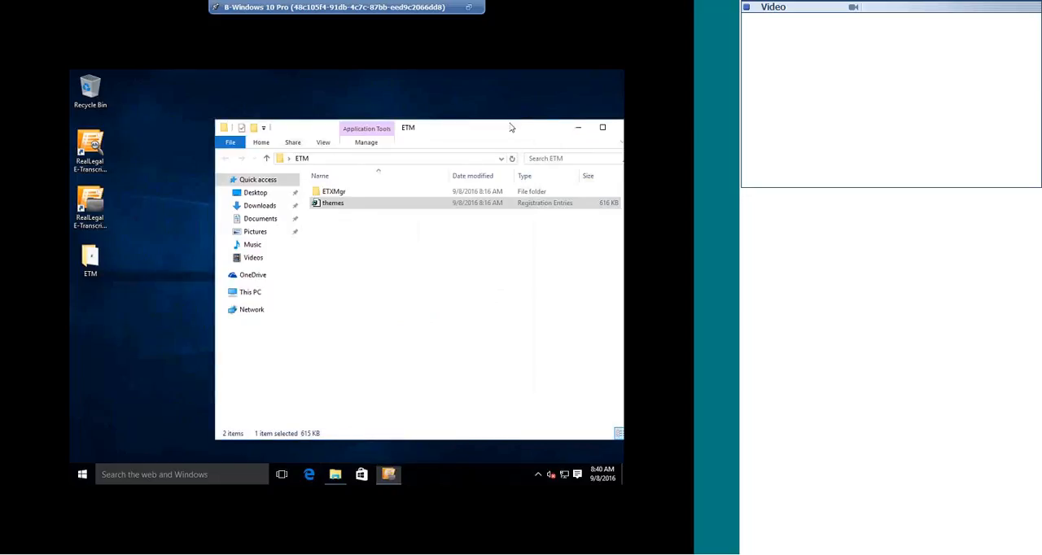